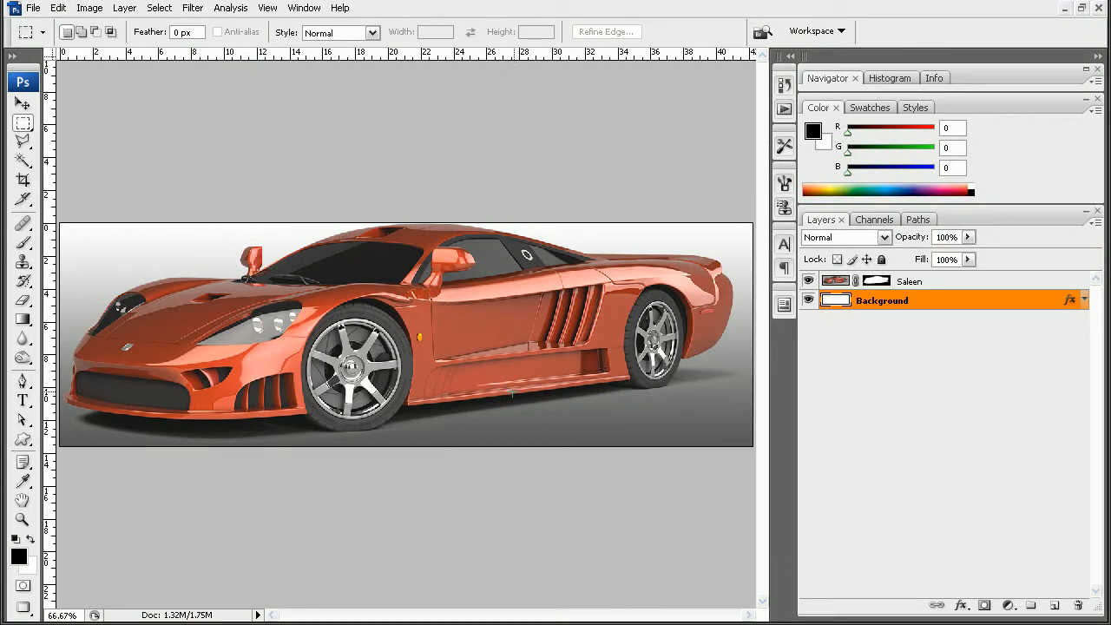
{"action": "mouse_move", "coordinate": [472, 182]}
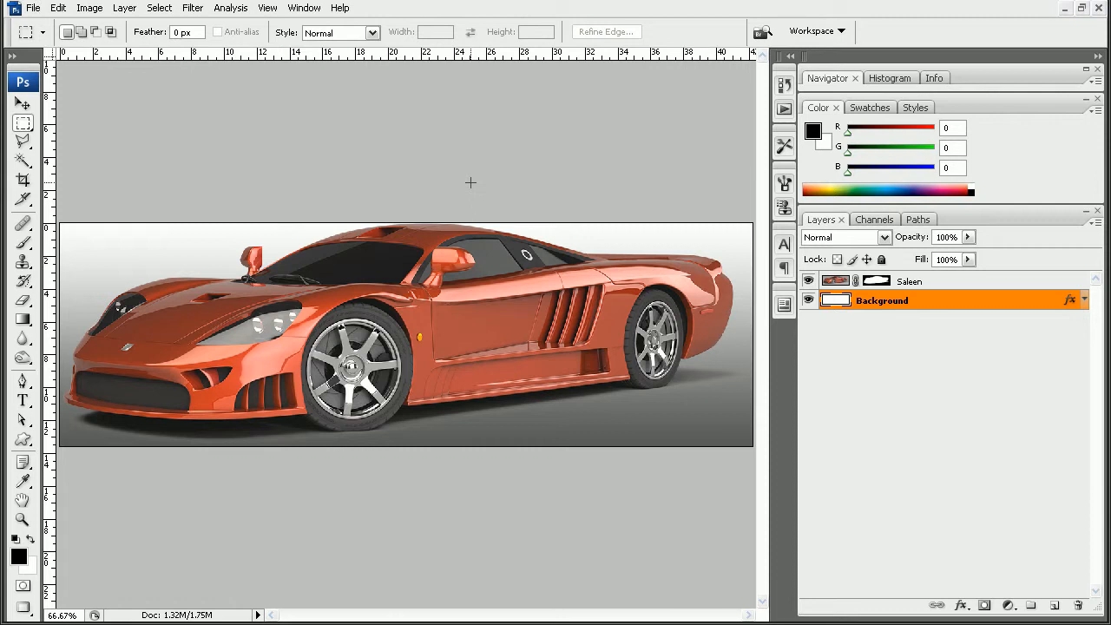
{"action": "mouse_move", "coordinate": [606, 438]}
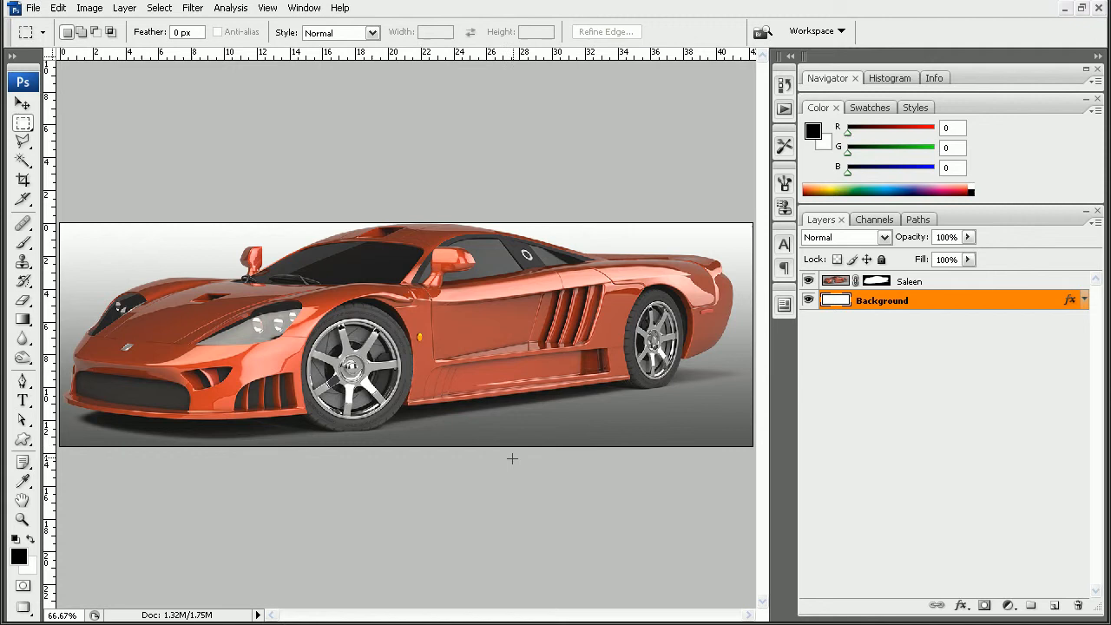
{"action": "mouse_move", "coordinate": [478, 160]}
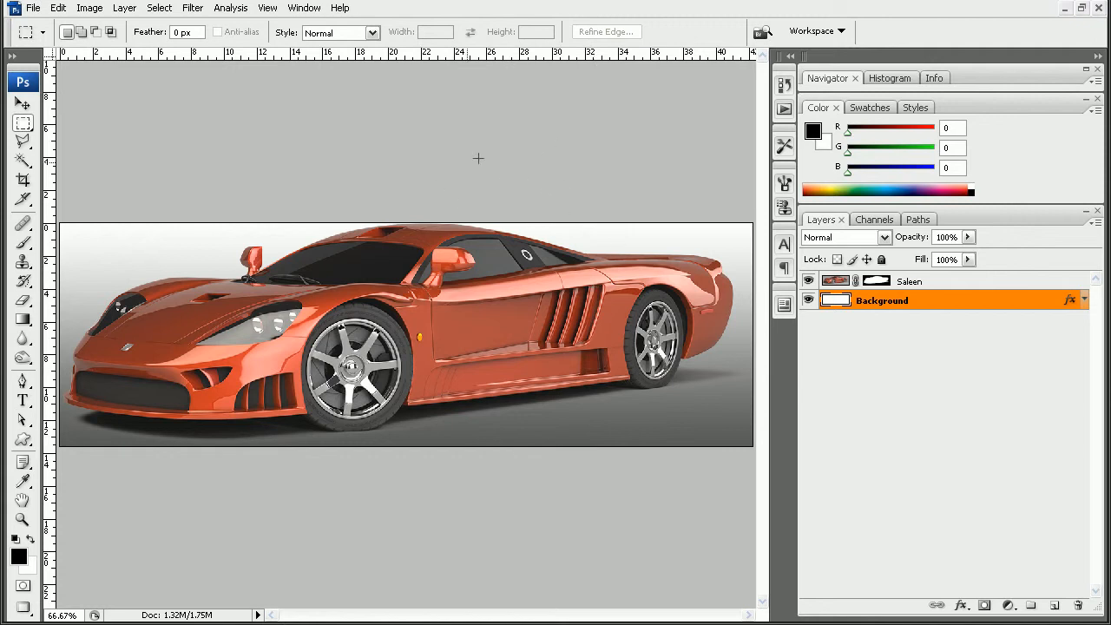
{"action": "mouse_move", "coordinate": [510, 194]}
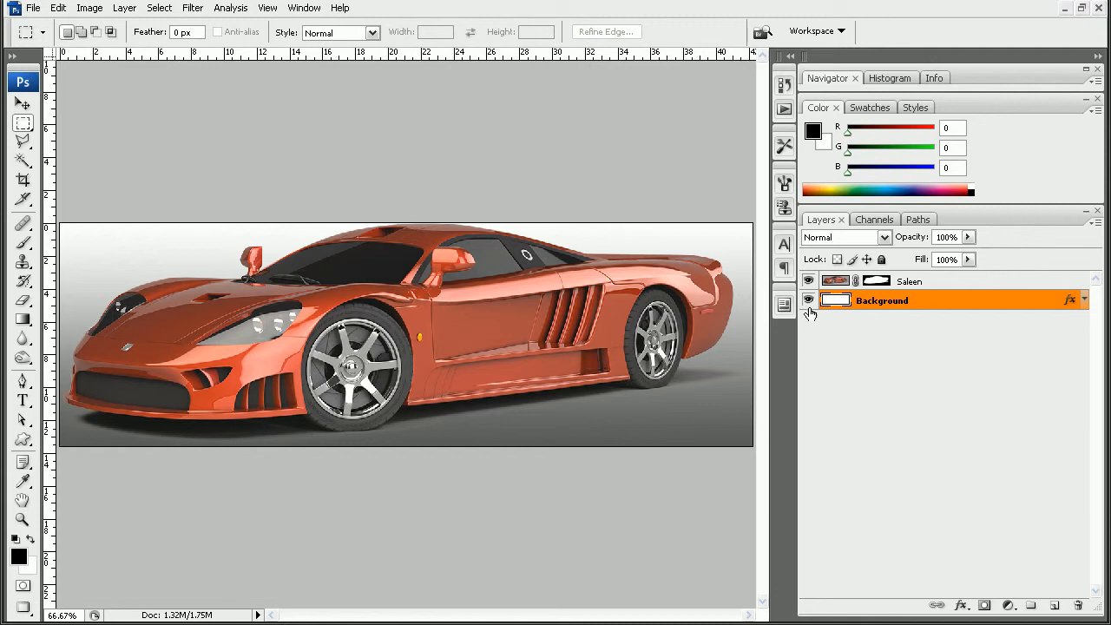
Hide the gradient Background layer so the car sits on transparency
{"action": "left_click", "coordinate": [810, 282]}
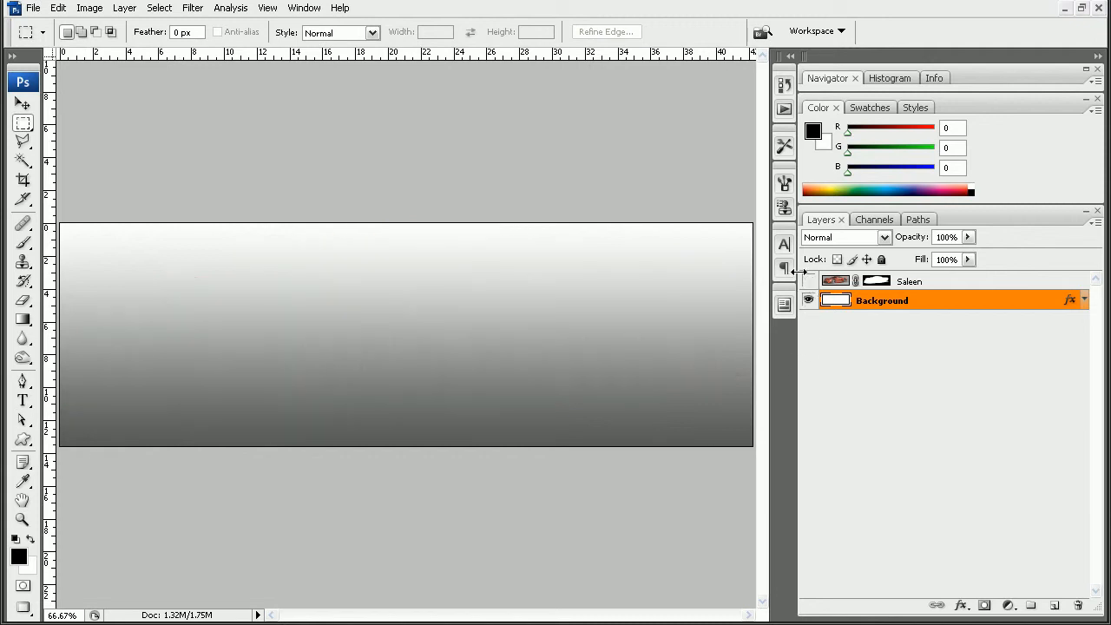
{"action": "left_click", "coordinate": [809, 281]}
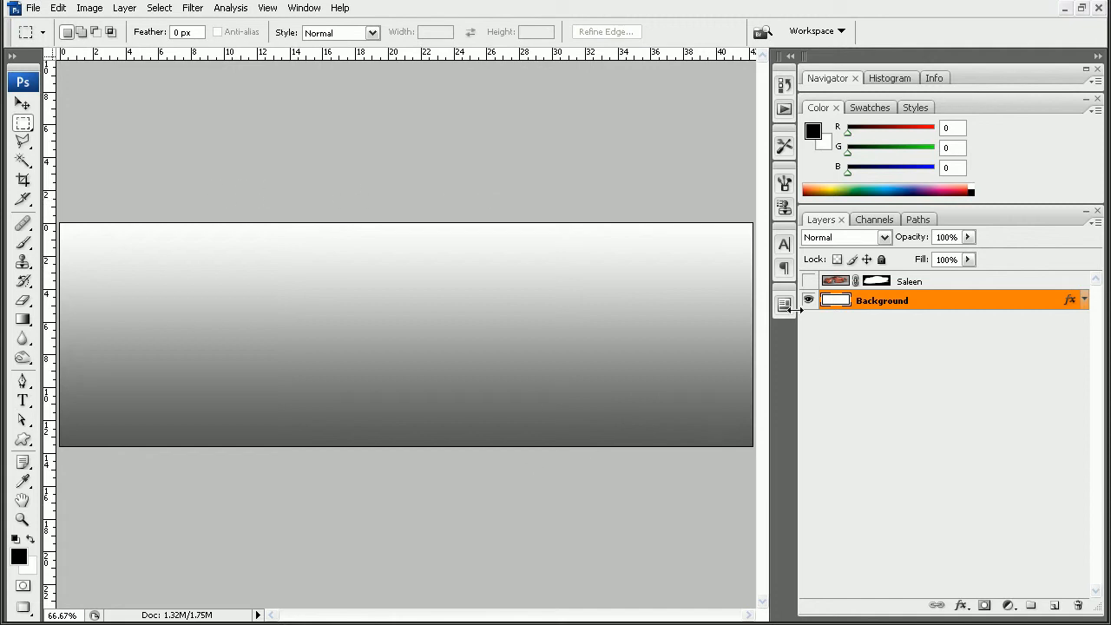
{"action": "left_click", "coordinate": [810, 282]}
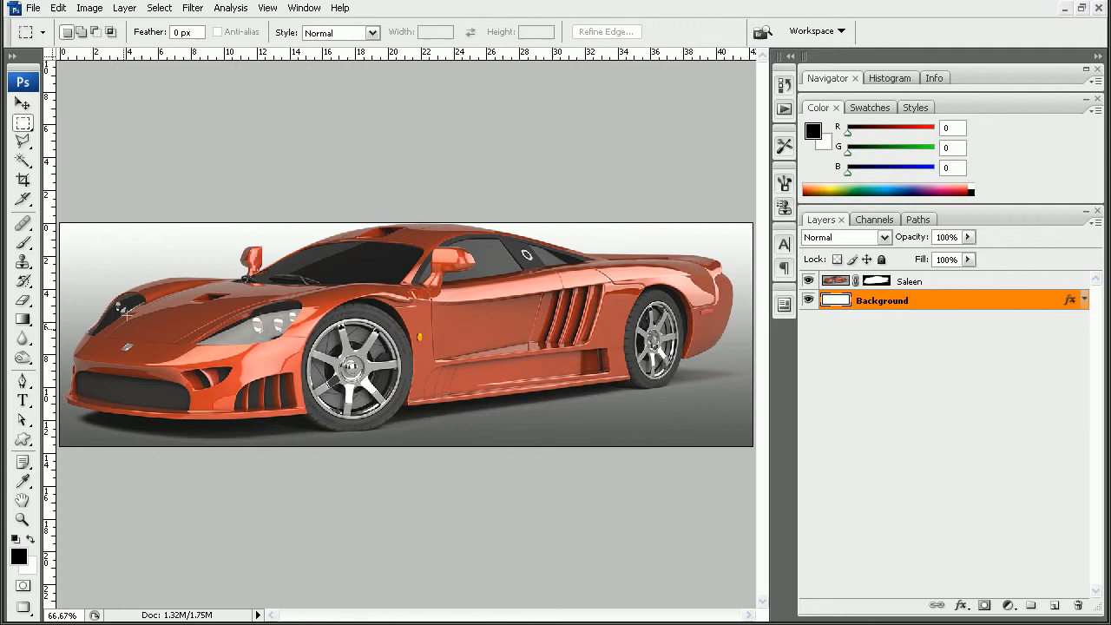
{"action": "mouse_move", "coordinate": [660, 286]}
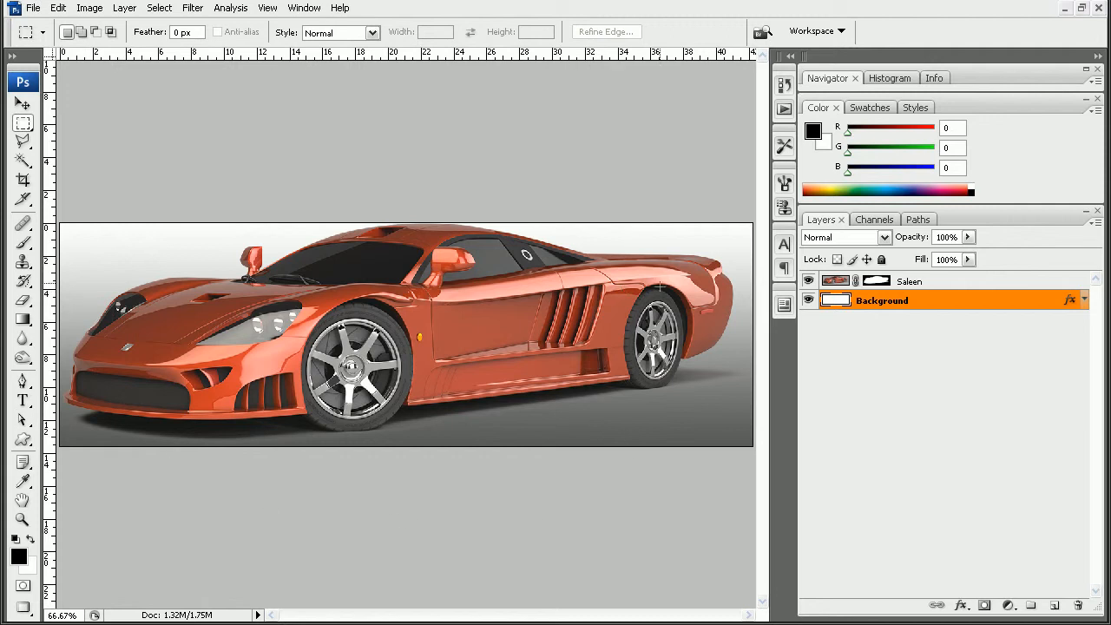
{"action": "mouse_move", "coordinate": [309, 476]}
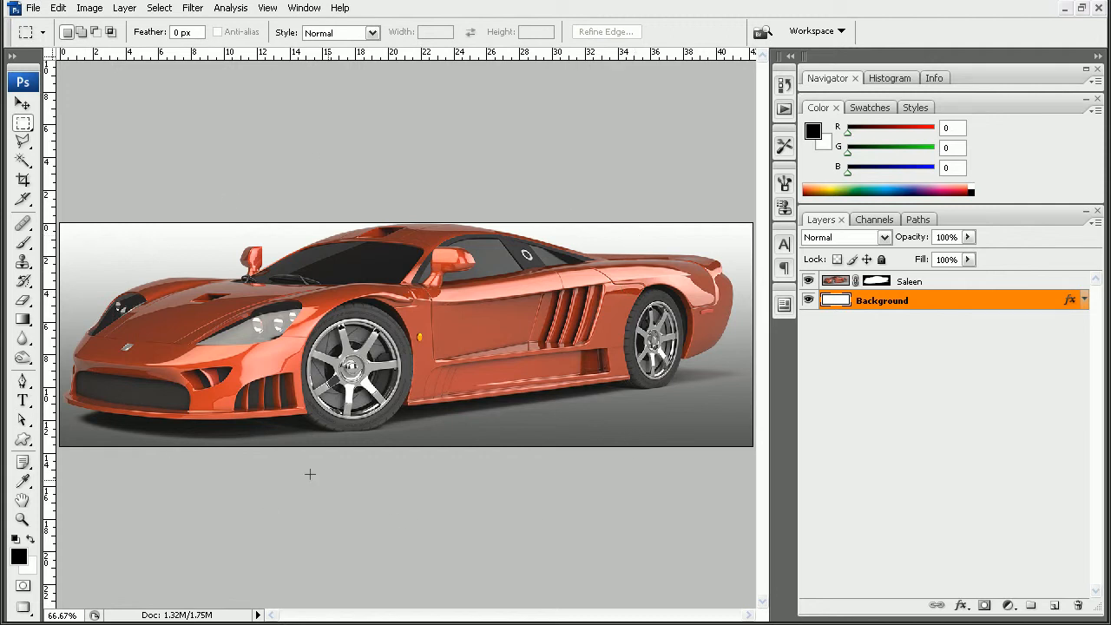
{"action": "left_click", "coordinate": [810, 301]}
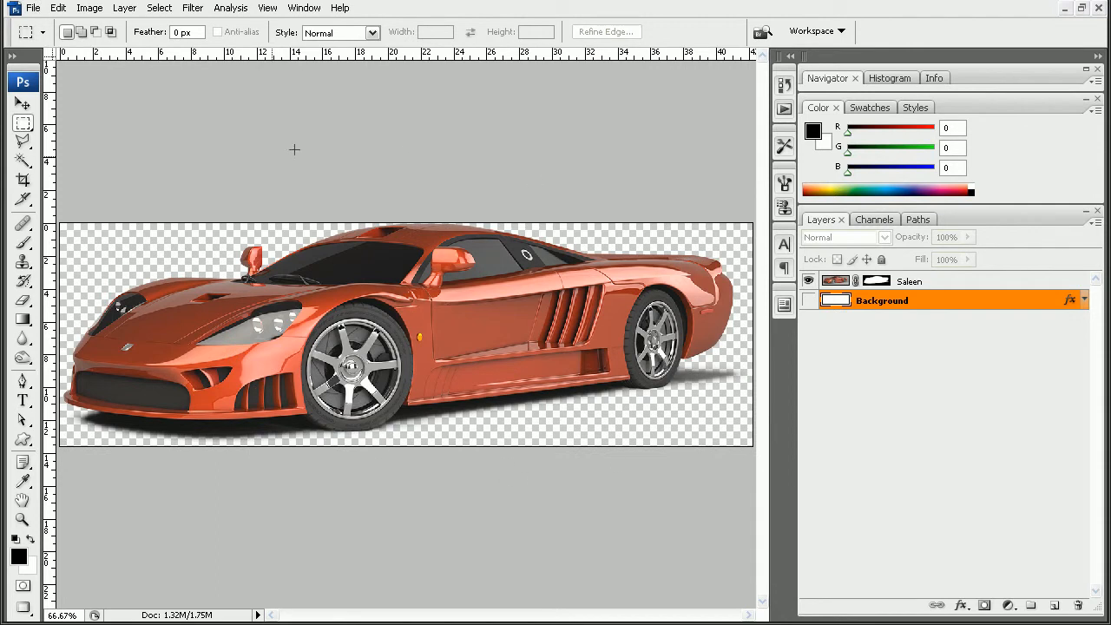
{"action": "mouse_move", "coordinate": [187, 320]}
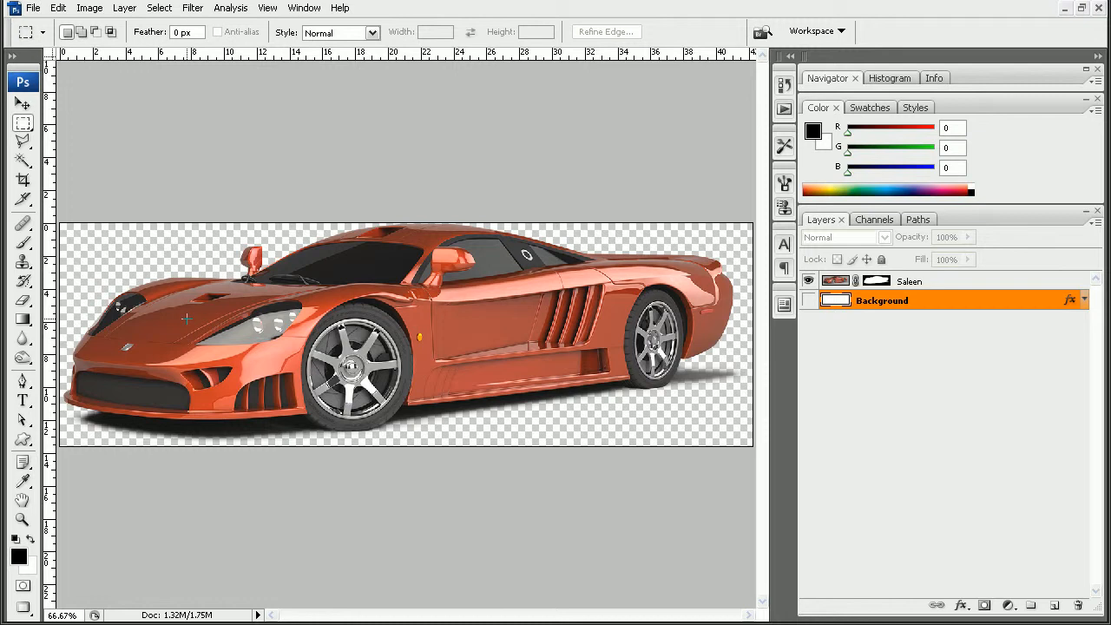
{"action": "mouse_move", "coordinate": [235, 149]}
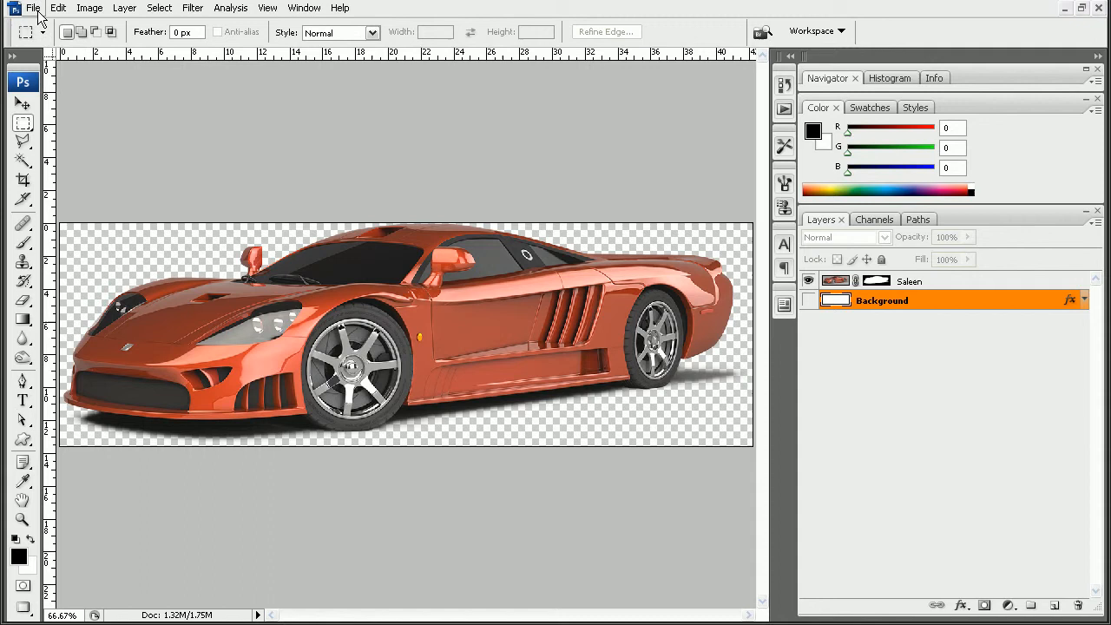
Bring up the Save for Web & Devices export window from the File menu
{"action": "left_click", "coordinate": [32, 7]}
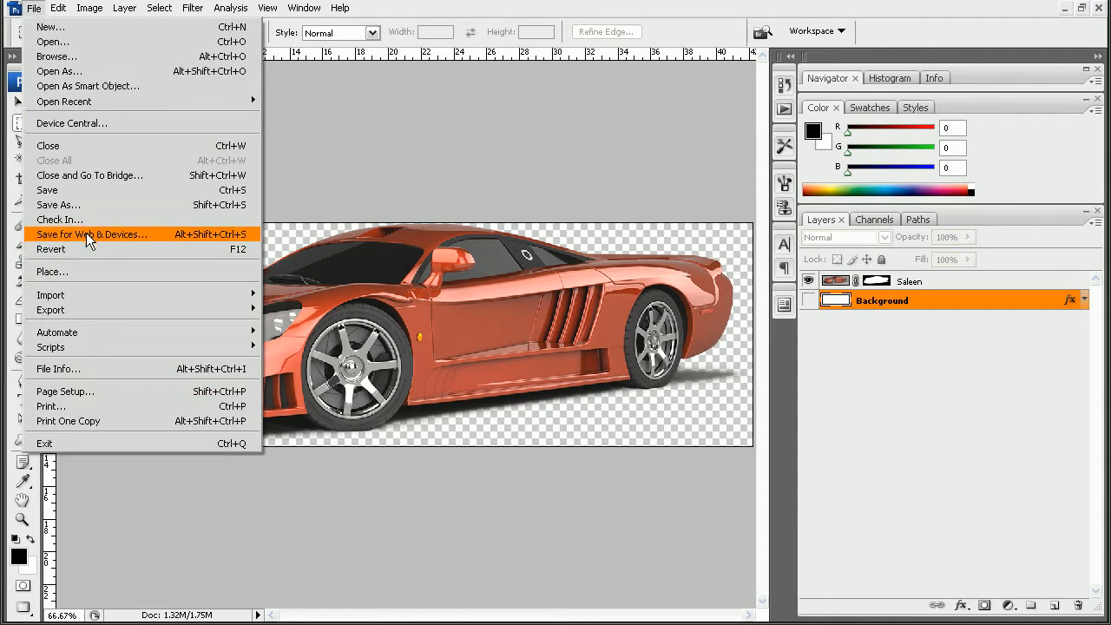
{"action": "left_click", "coordinate": [90, 233]}
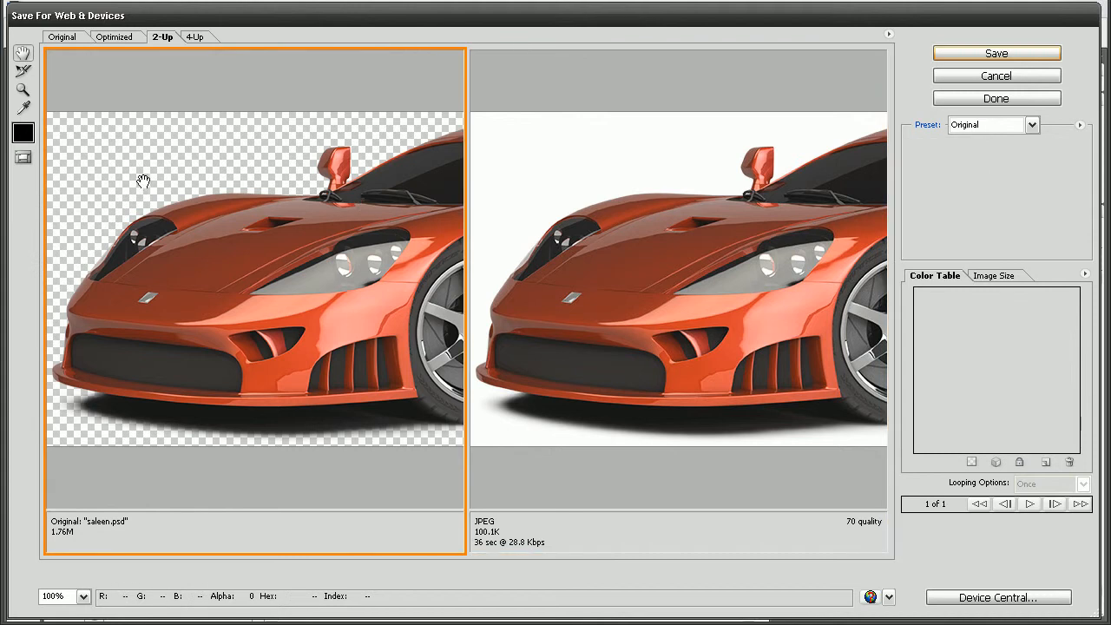
{"action": "mouse_move", "coordinate": [271, 174]}
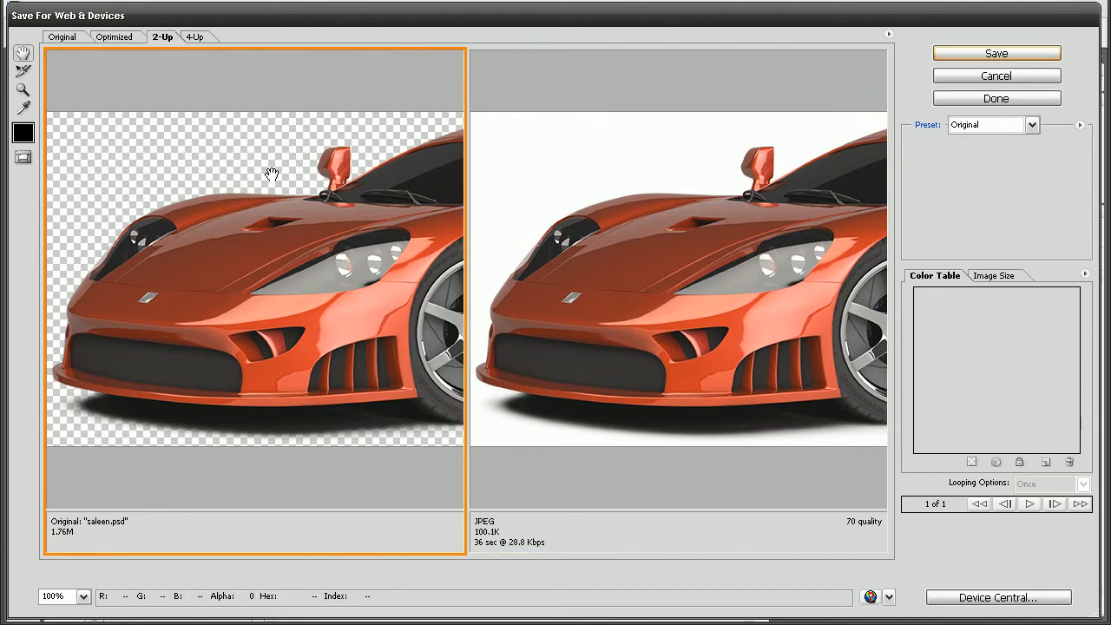
Compare original and JPEG-optimized previews in 2-Up view, panning over the car's white-filled background
{"action": "left_click", "coordinate": [771, 402]}
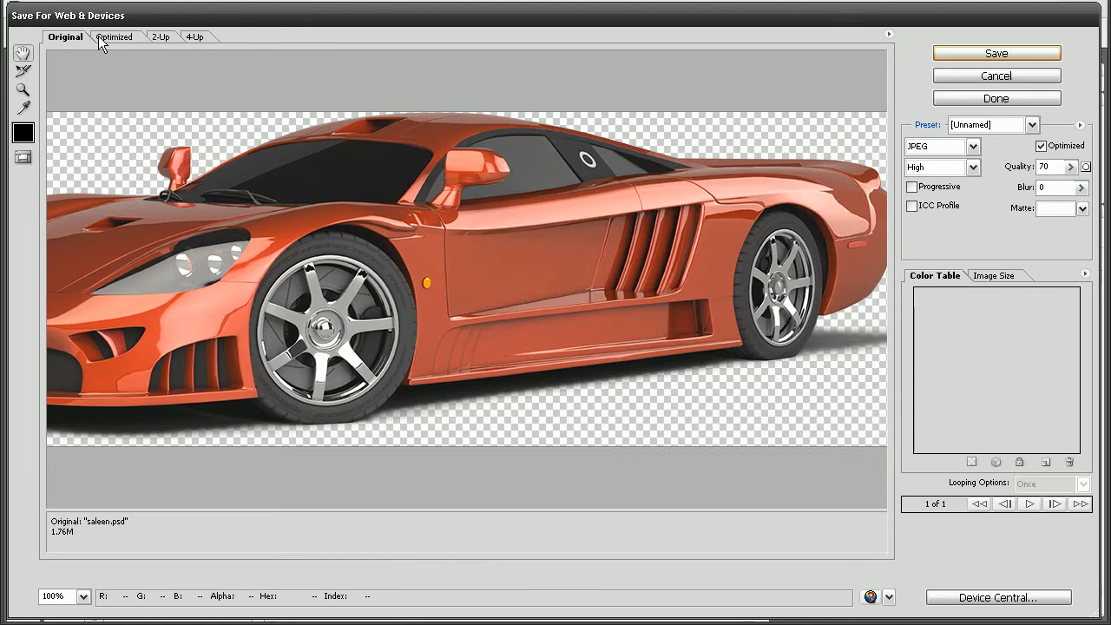
{"action": "left_click", "coordinate": [160, 36]}
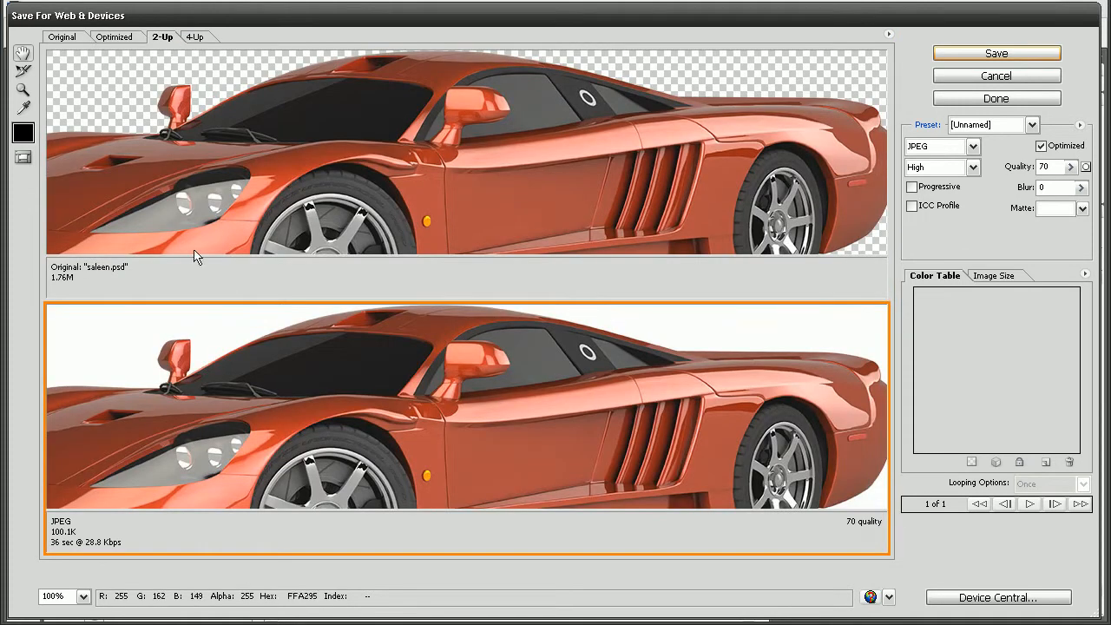
{"action": "mouse_move", "coordinate": [438, 391]}
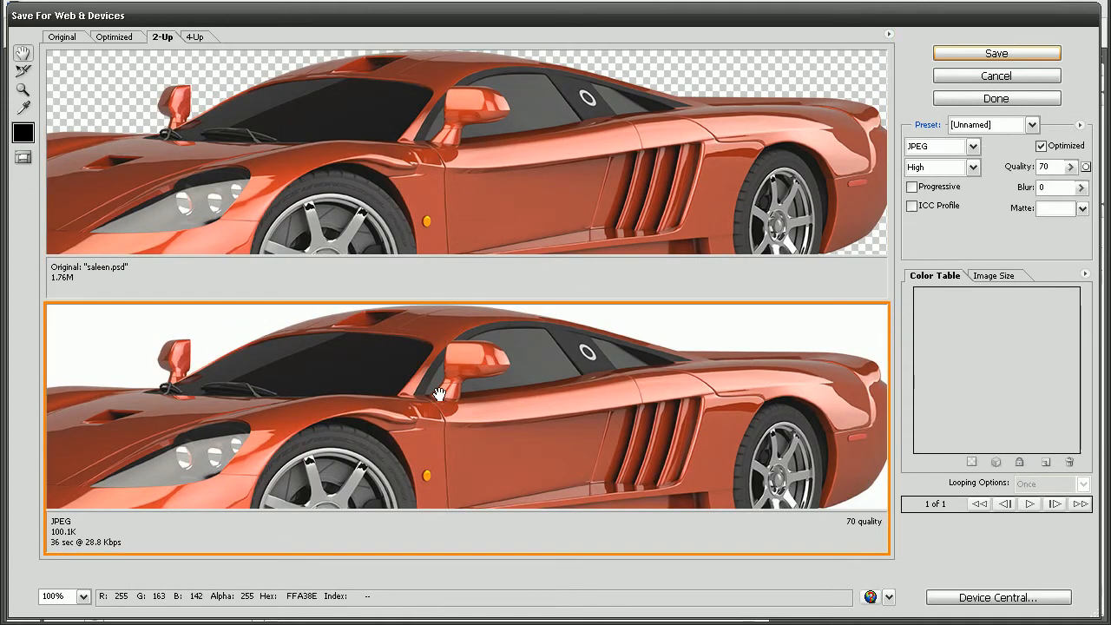
{"action": "mouse_move", "coordinate": [484, 135]}
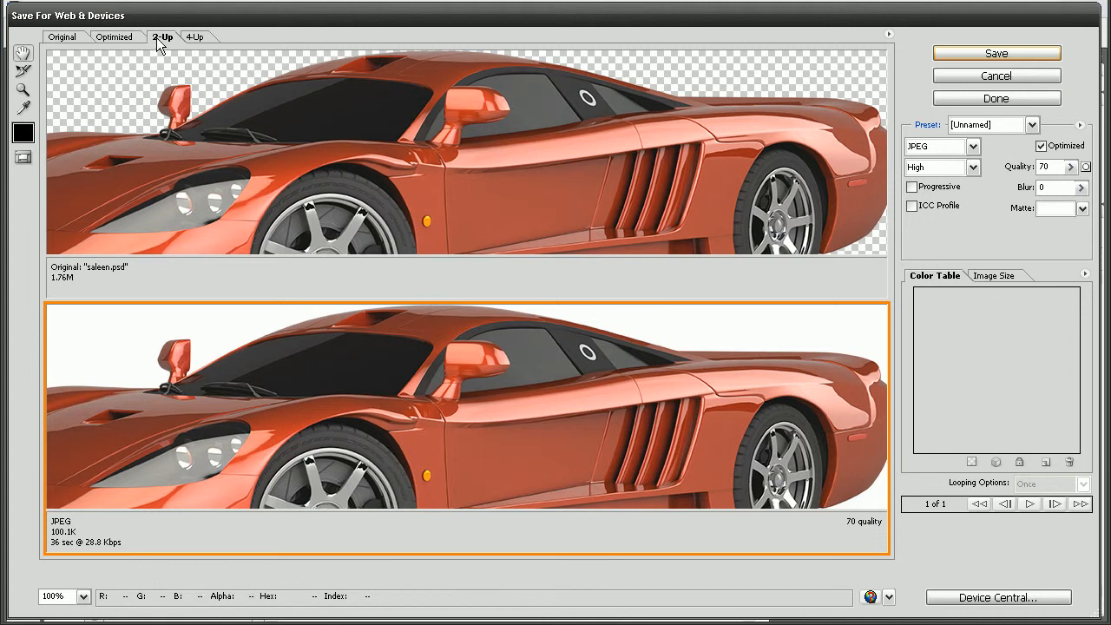
{"action": "left_click", "coordinate": [298, 165]}
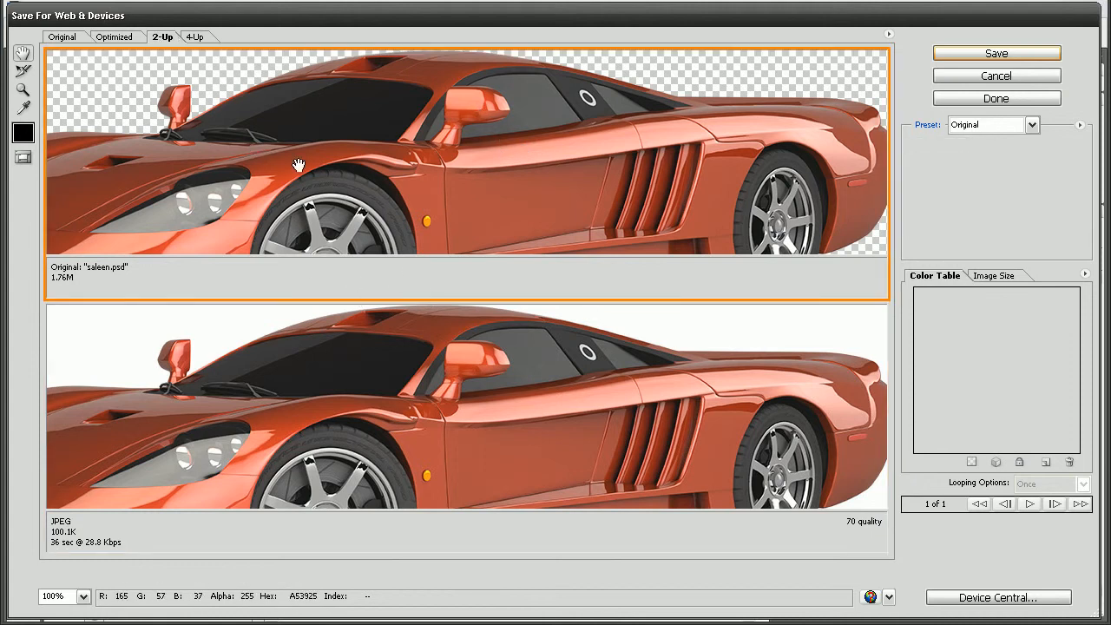
{"action": "left_click", "coordinate": [195, 416]}
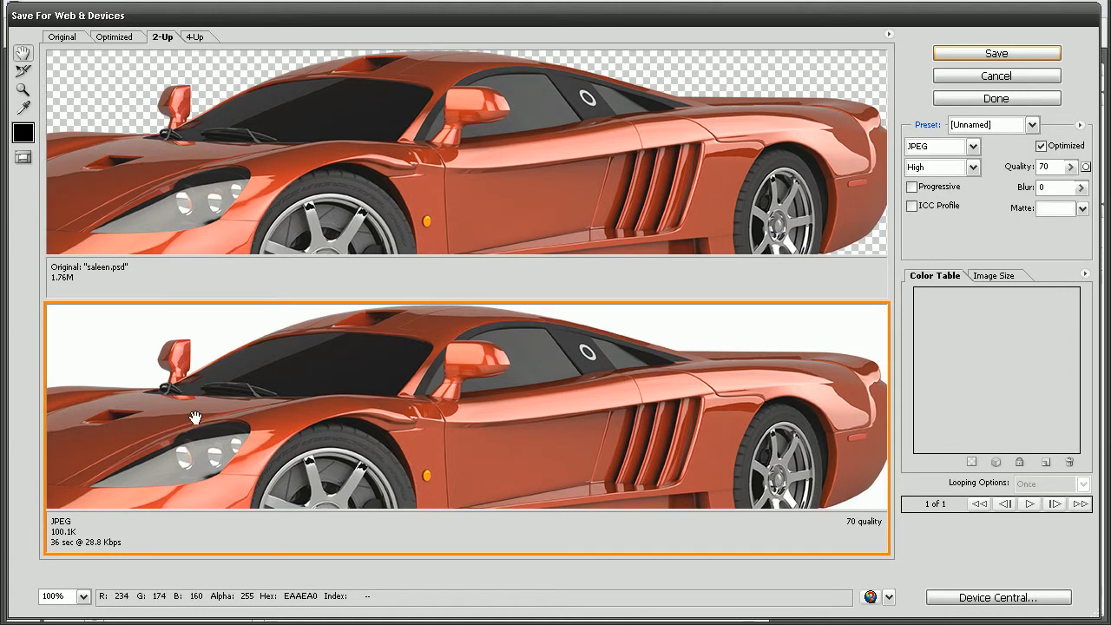
{"action": "left_click_drag", "start_coordinate": [195, 417], "coordinate": [469, 452]}
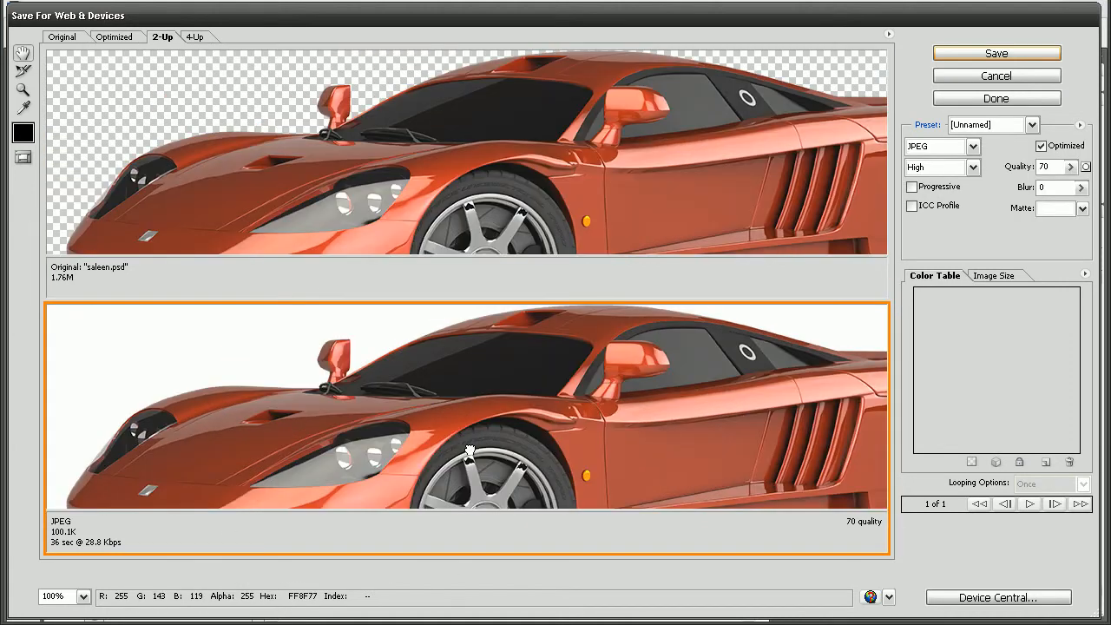
{"action": "mouse_move", "coordinate": [207, 368]}
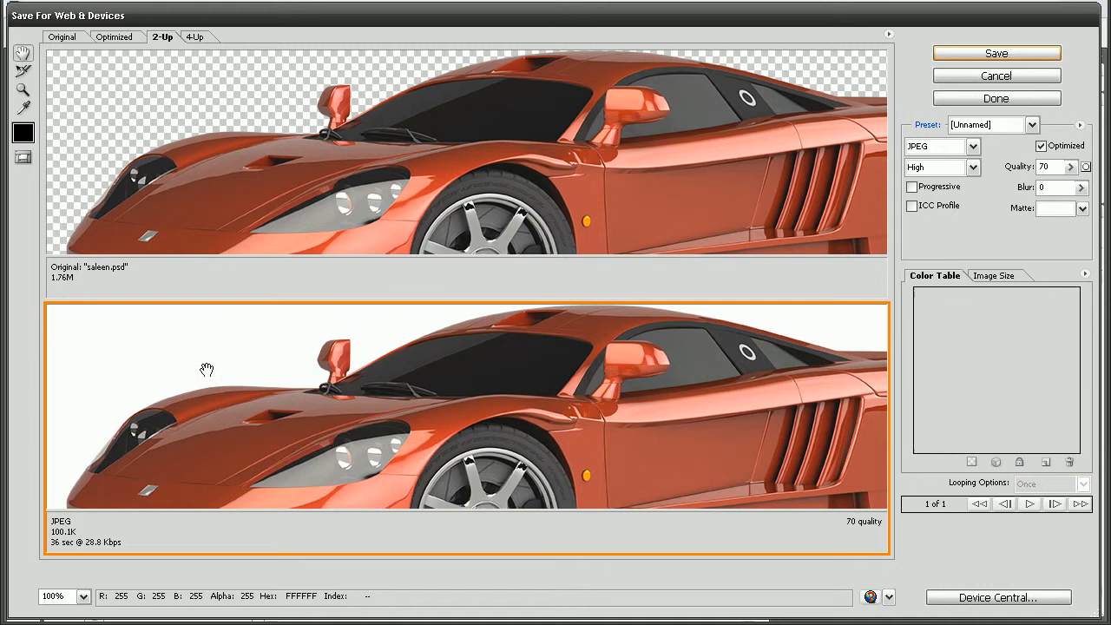
{"action": "left_click", "coordinate": [972, 145]}
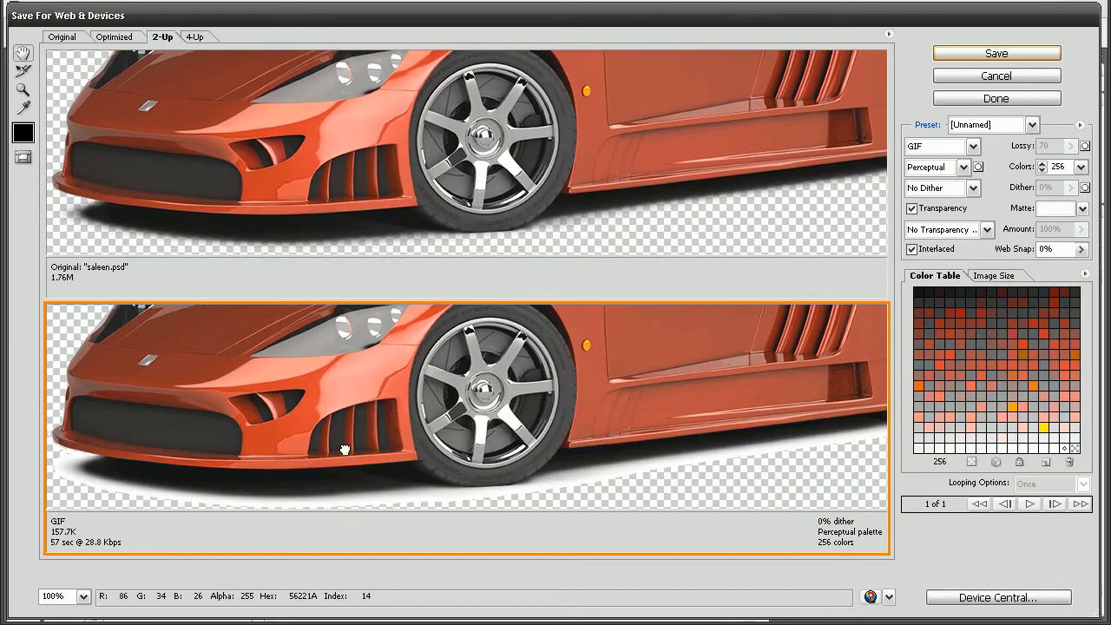
{"action": "mouse_move", "coordinate": [69, 467]}
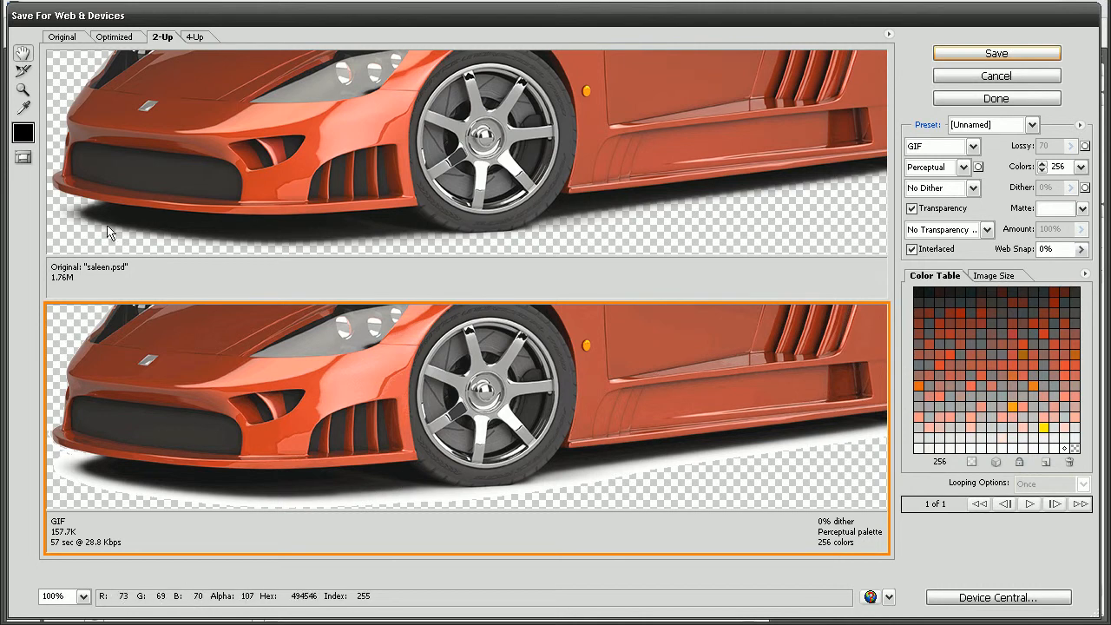
{"action": "mouse_move", "coordinate": [219, 234]}
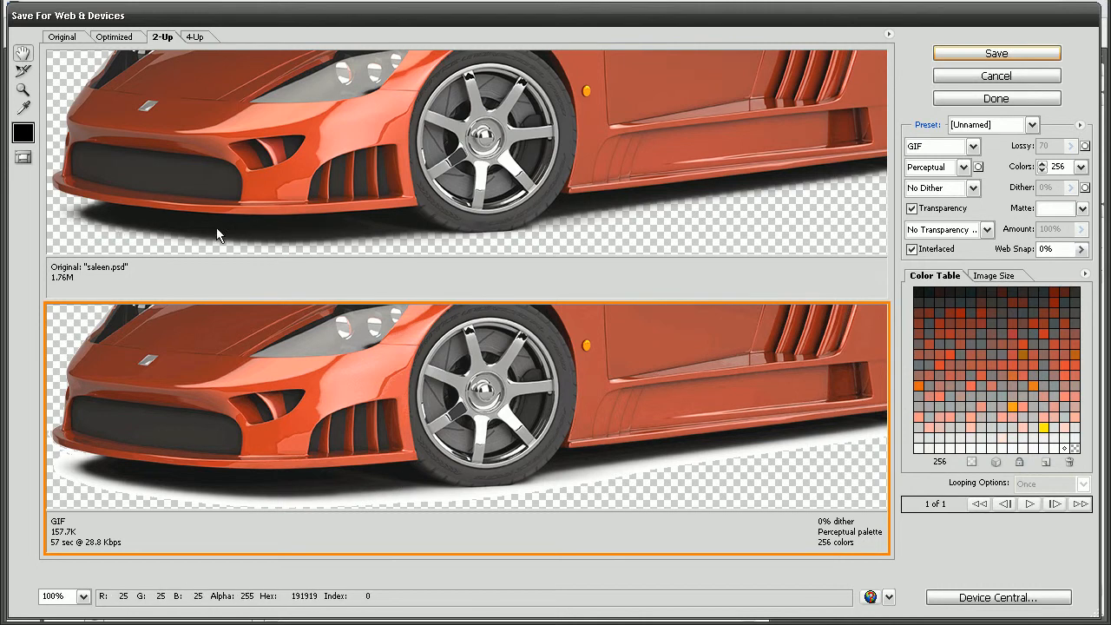
{"action": "mouse_move", "coordinate": [210, 441]}
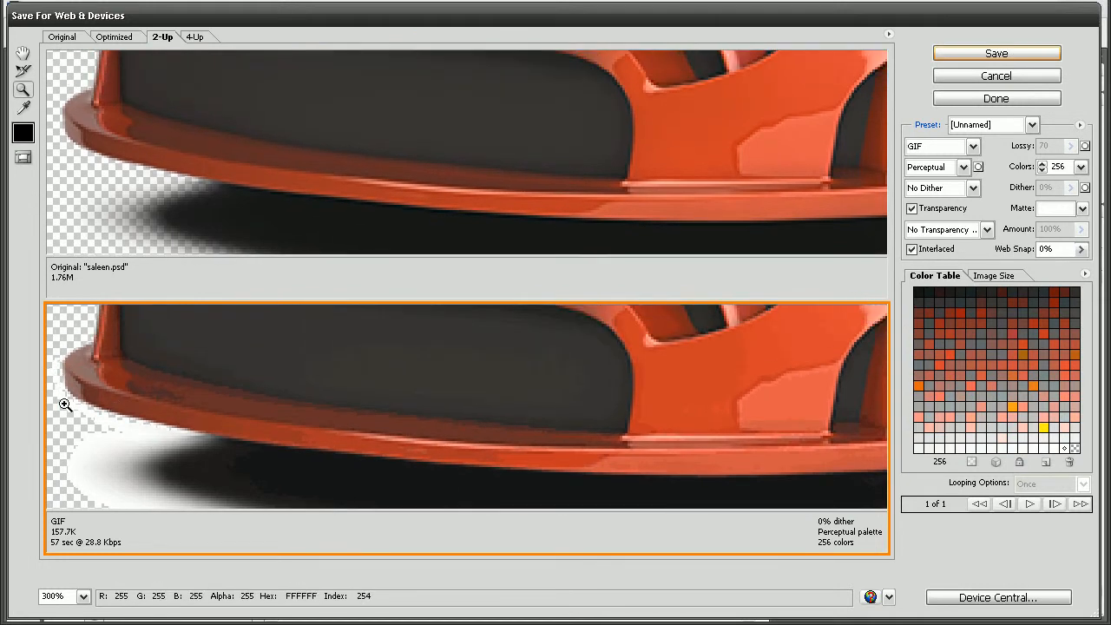
{"action": "mouse_move", "coordinate": [35, 287]}
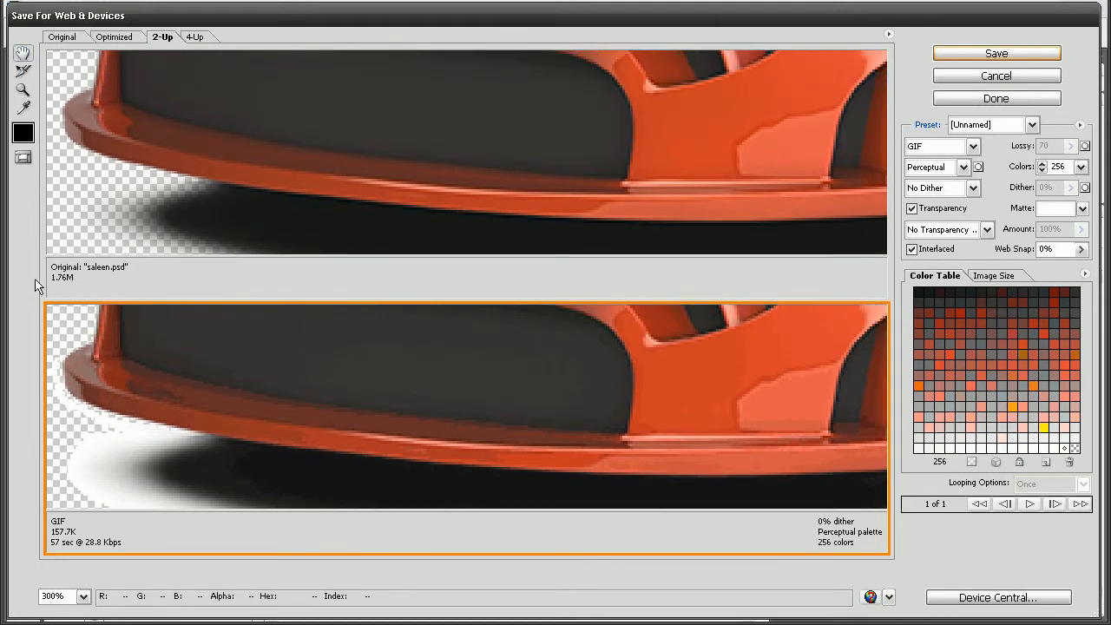
{"action": "mouse_move", "coordinate": [324, 424]}
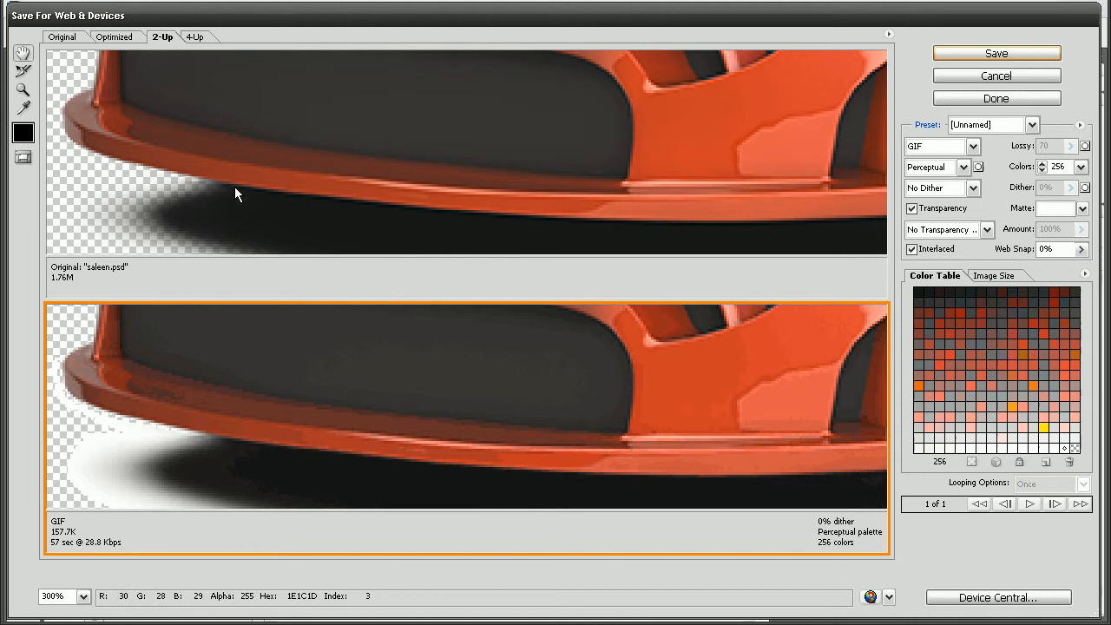
{"action": "mouse_move", "coordinate": [236, 205]}
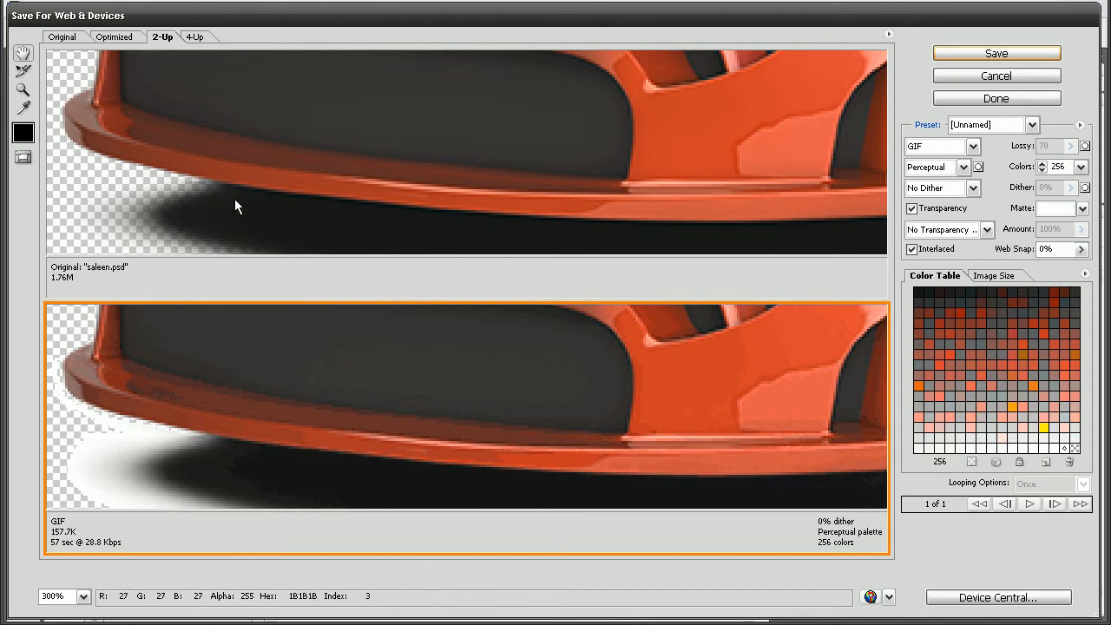
{"action": "mouse_move", "coordinate": [215, 217]}
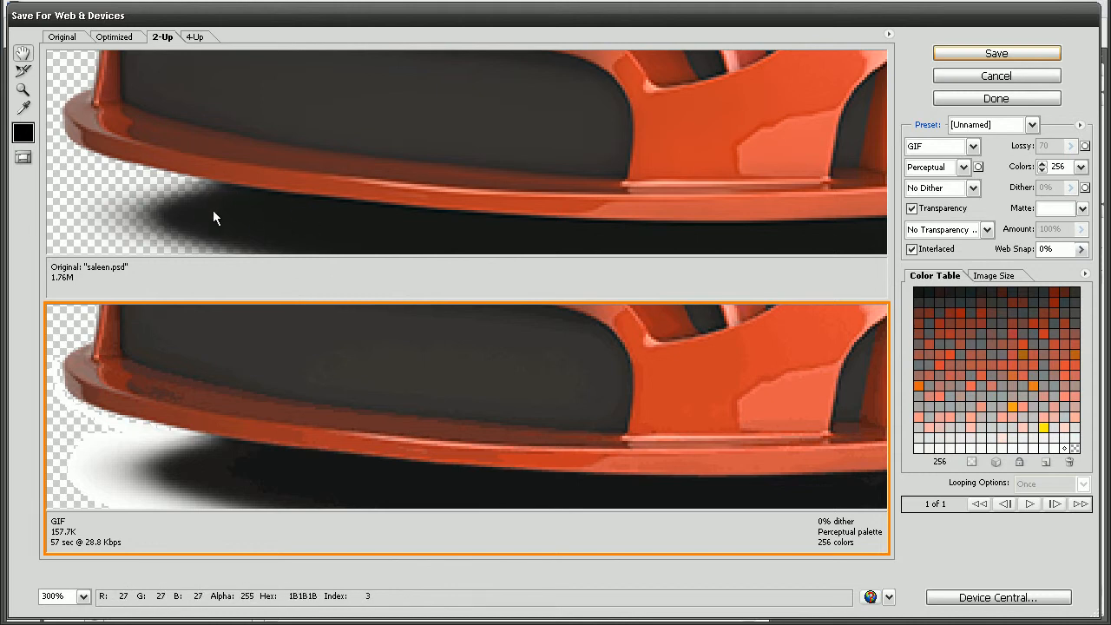
{"action": "mouse_move", "coordinate": [170, 223]}
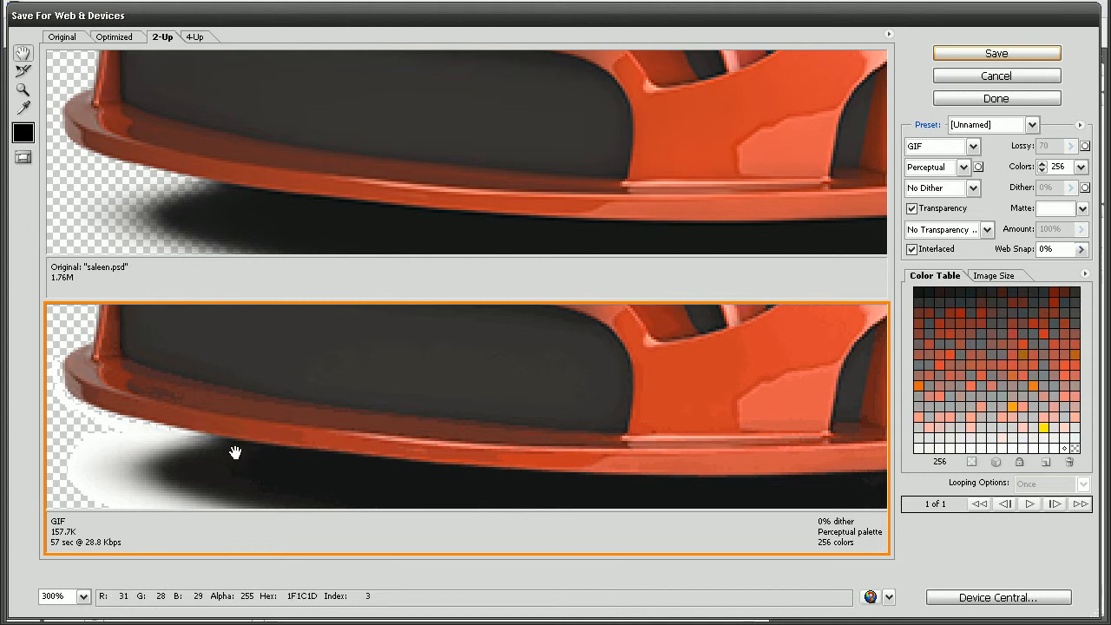
{"action": "mouse_move", "coordinate": [224, 462]}
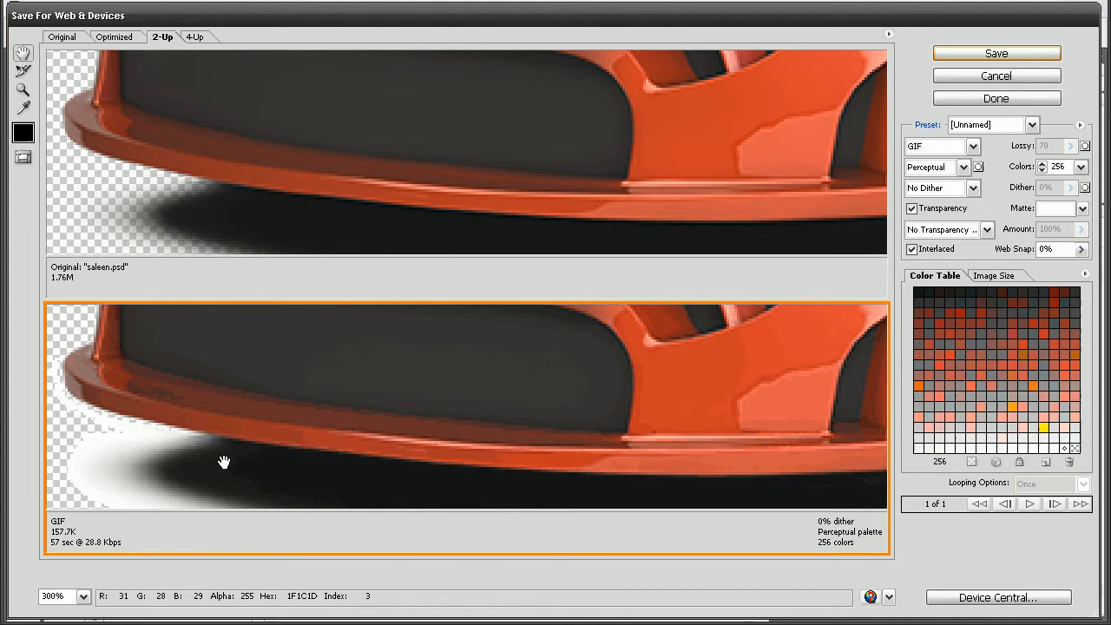
{"action": "mouse_move", "coordinate": [148, 486]}
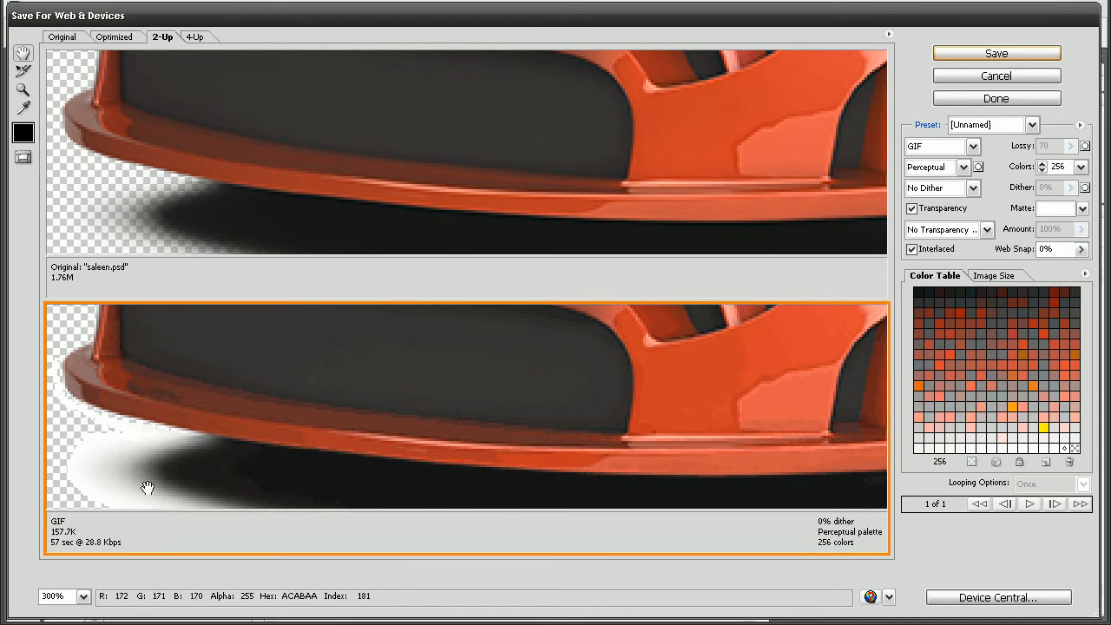
{"action": "mouse_move", "coordinate": [142, 462]}
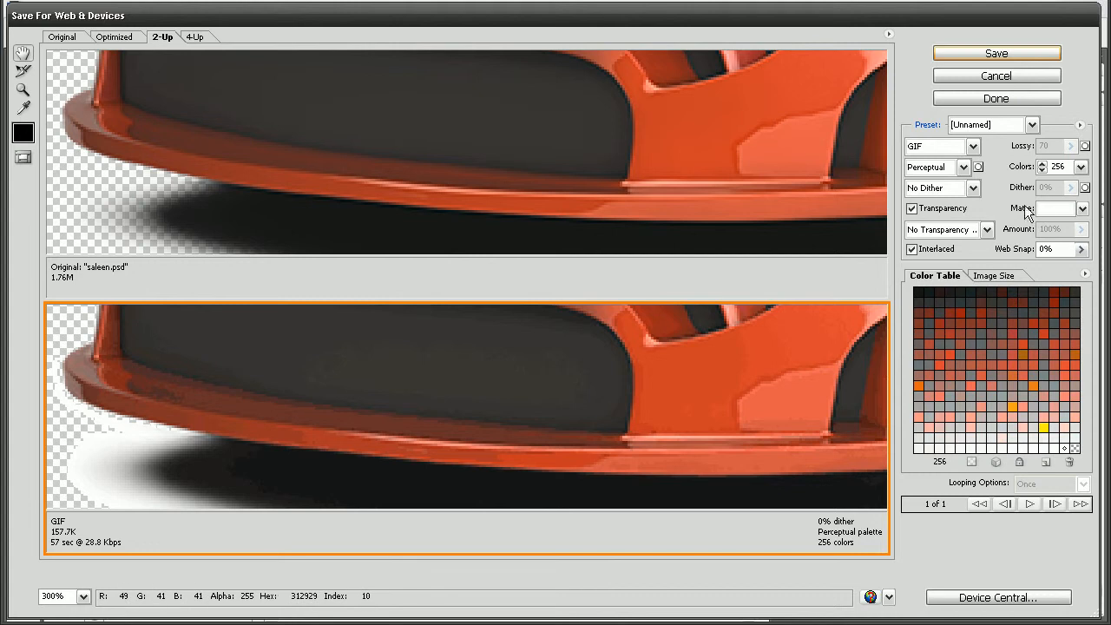
Bring up the colour picker for the GIF's matte colour
{"action": "left_click", "coordinate": [1057, 208]}
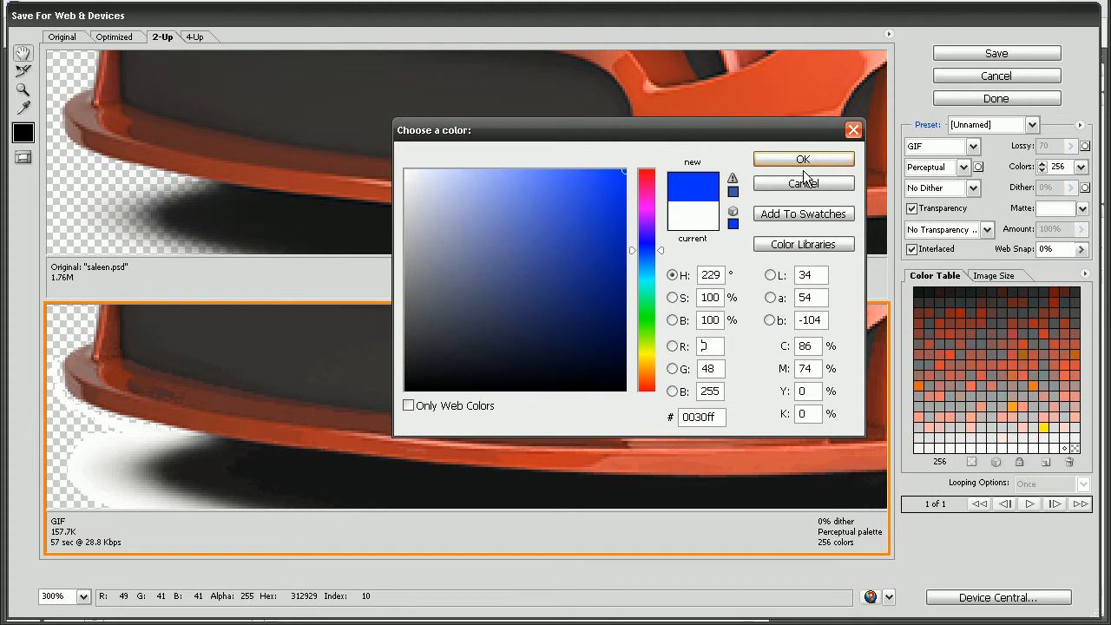
Confirm bright blue as the matte and inspect the blue fringe along the mirror and upper edge
{"action": "left_click", "coordinate": [802, 160]}
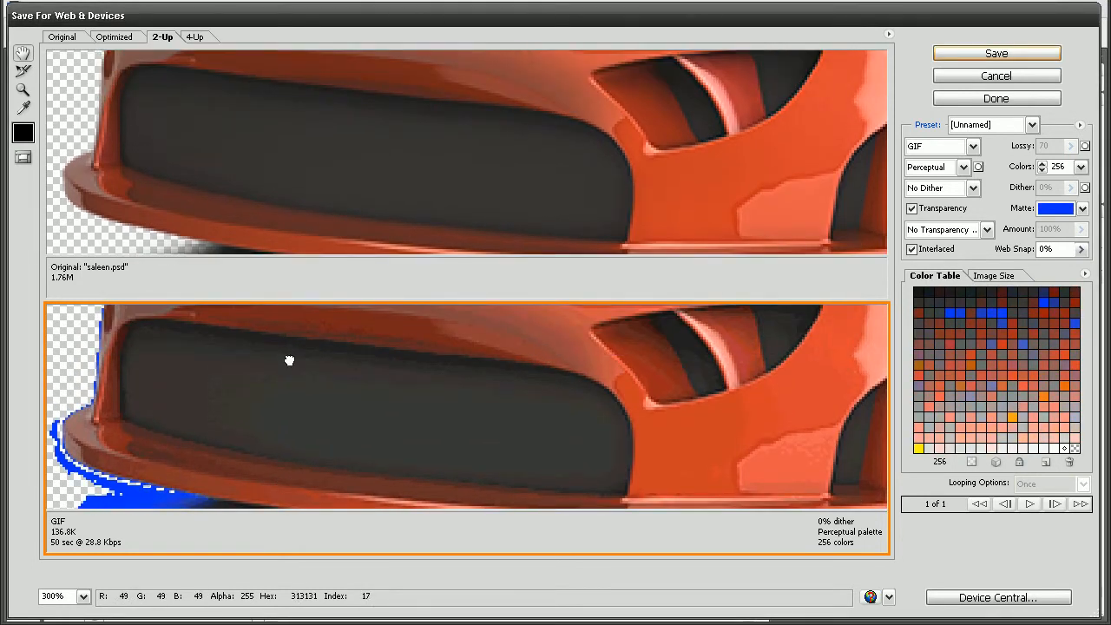
{"action": "left_click_drag", "start_coordinate": [290, 359], "coordinate": [329, 444]}
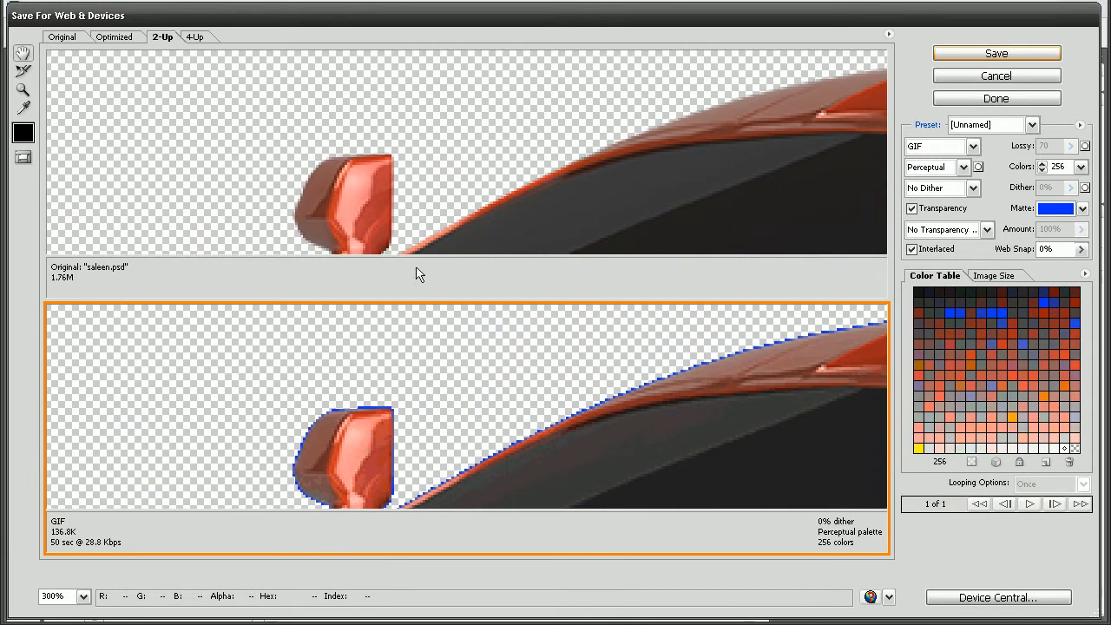
{"action": "mouse_move", "coordinate": [486, 212]}
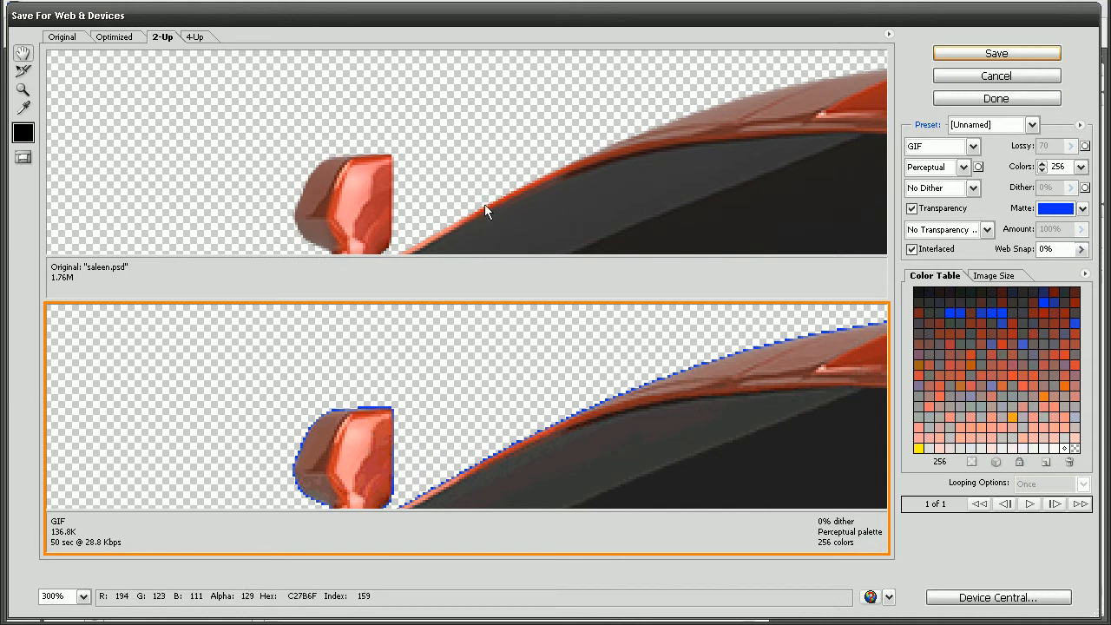
{"action": "mouse_move", "coordinate": [754, 104]}
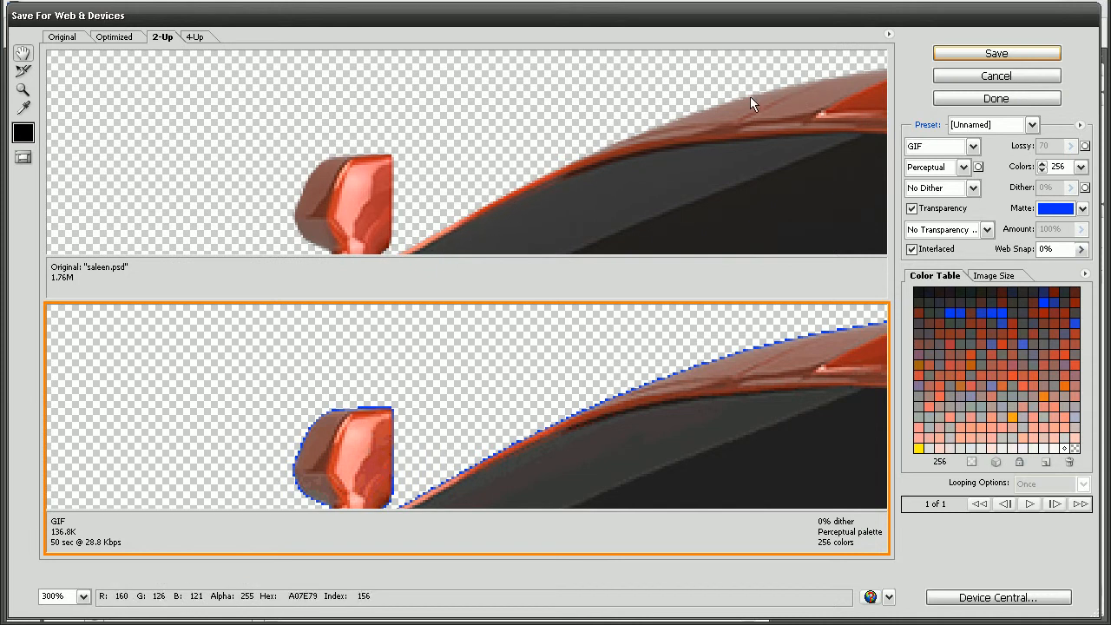
{"action": "mouse_move", "coordinate": [824, 95]}
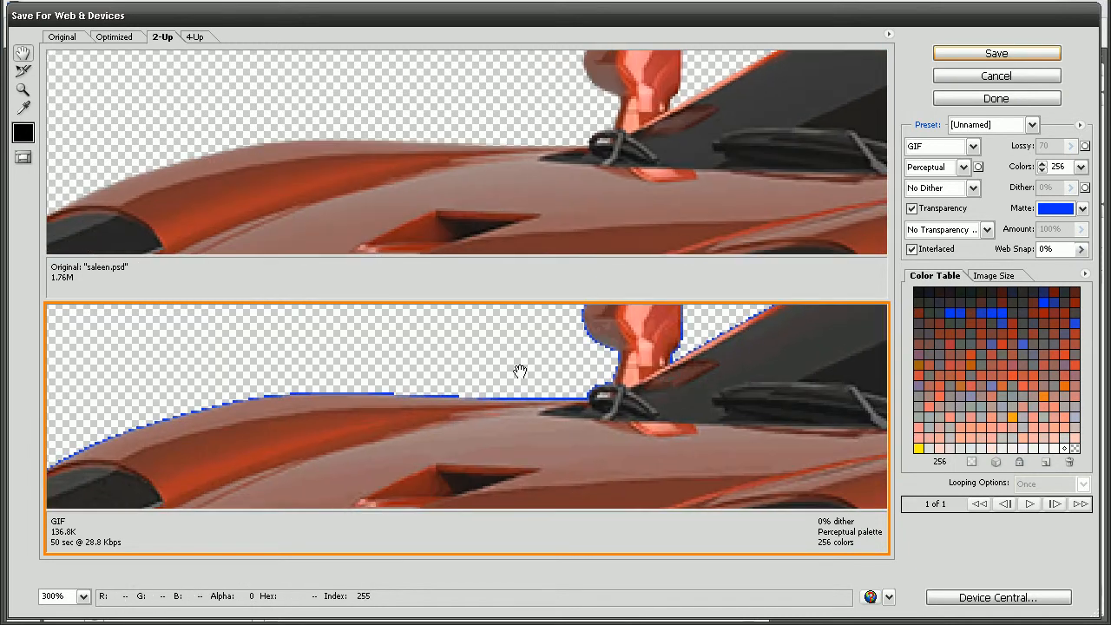
{"action": "left_click_drag", "start_coordinate": [518, 372], "coordinate": [764, 389]}
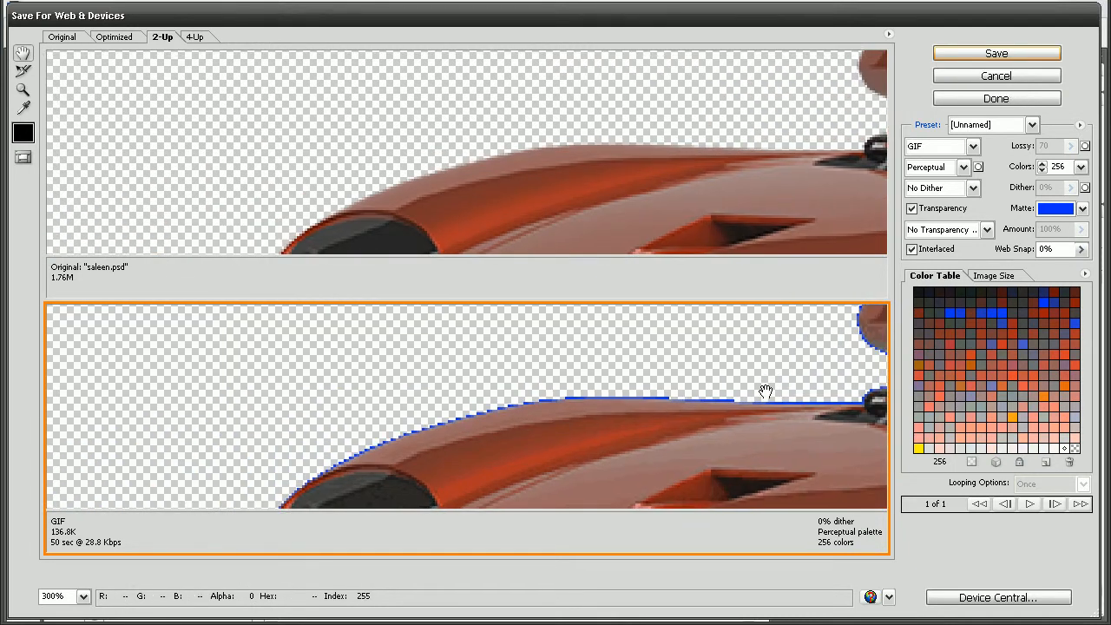
{"action": "left_click_drag", "start_coordinate": [764, 391], "coordinate": [513, 408]}
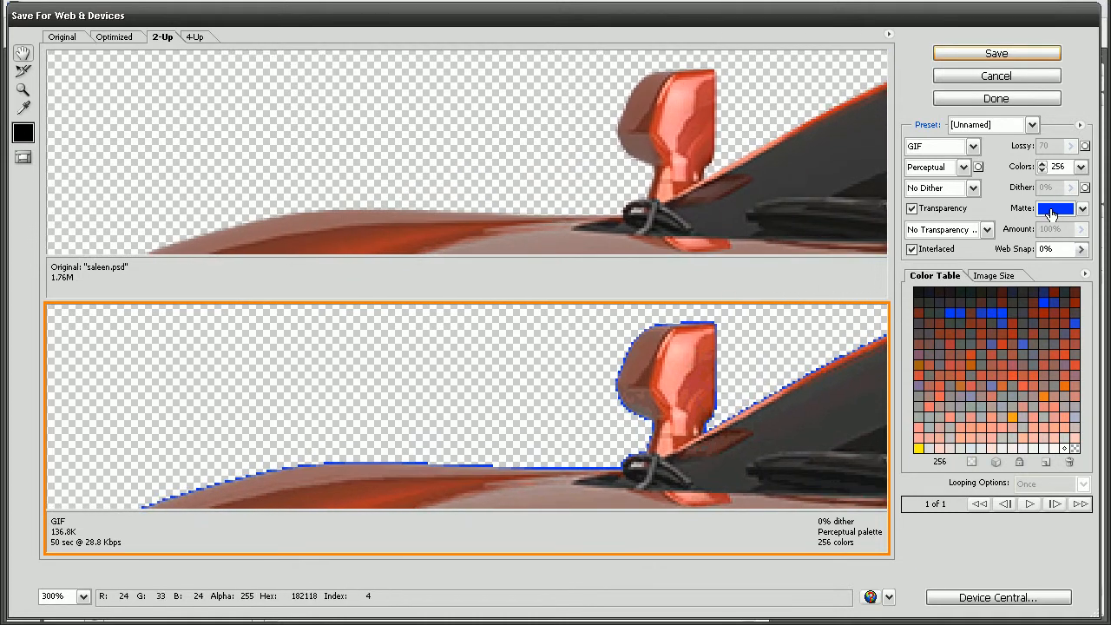
{"action": "mouse_move", "coordinate": [1056, 209]}
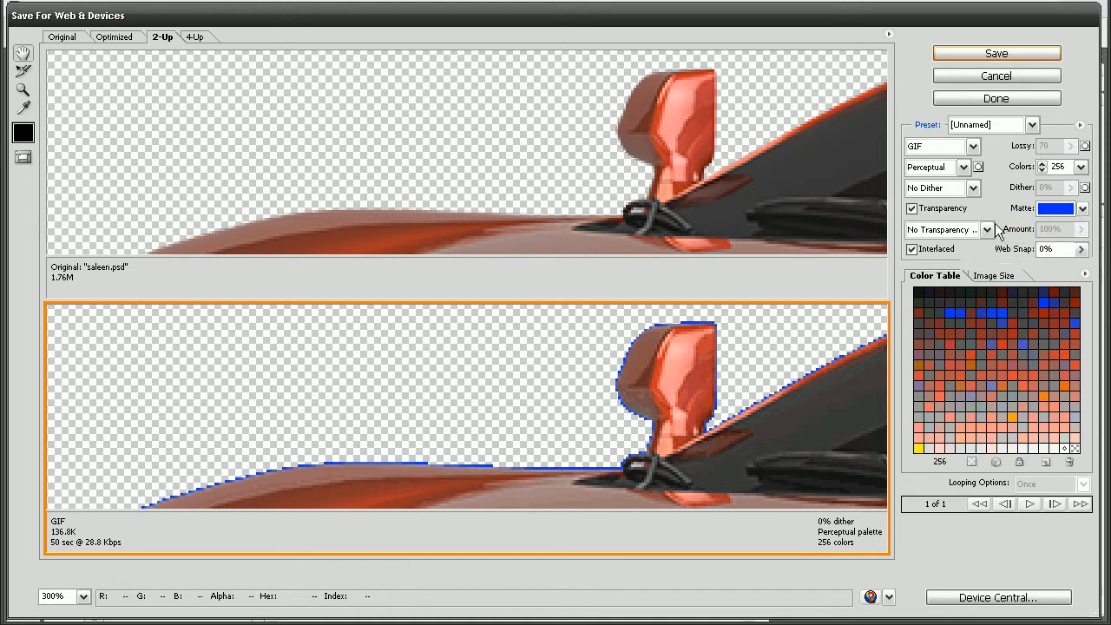
{"action": "left_click", "coordinate": [1055, 208]}
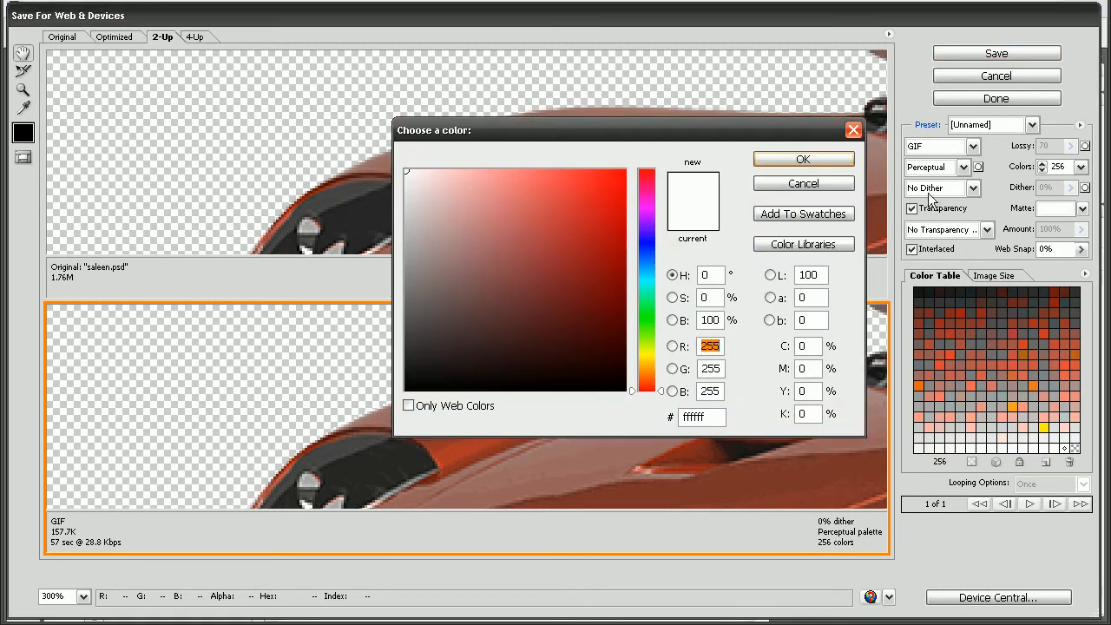
{"action": "left_click", "coordinate": [803, 159]}
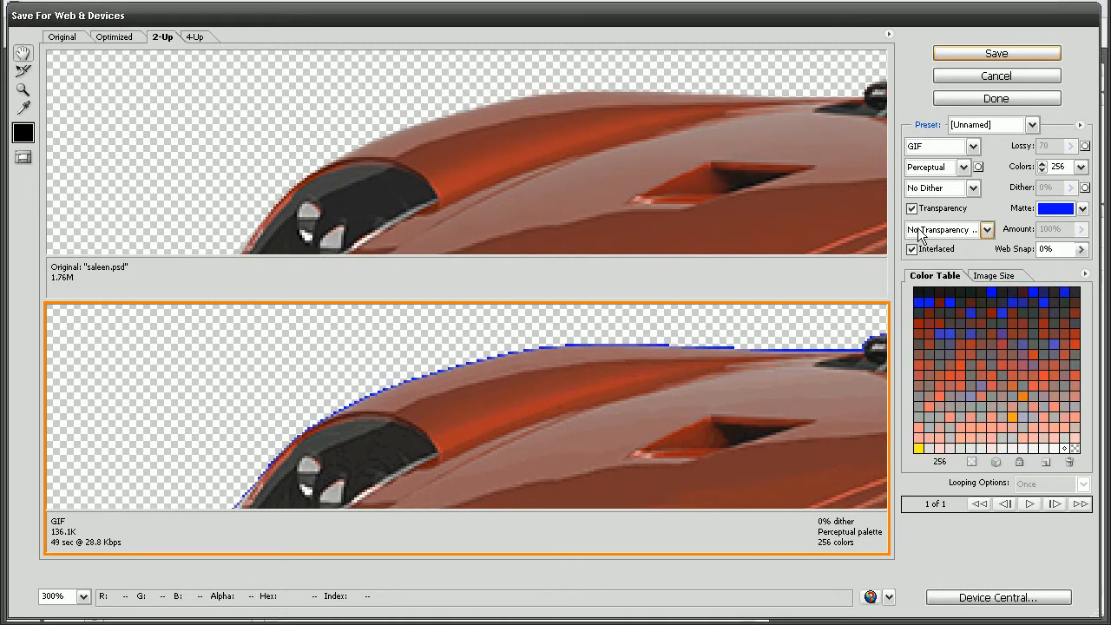
Try Diffusion then Pattern transparency dither, viewing the bumper shadow as dotted blue pixels
{"action": "left_click", "coordinate": [987, 229]}
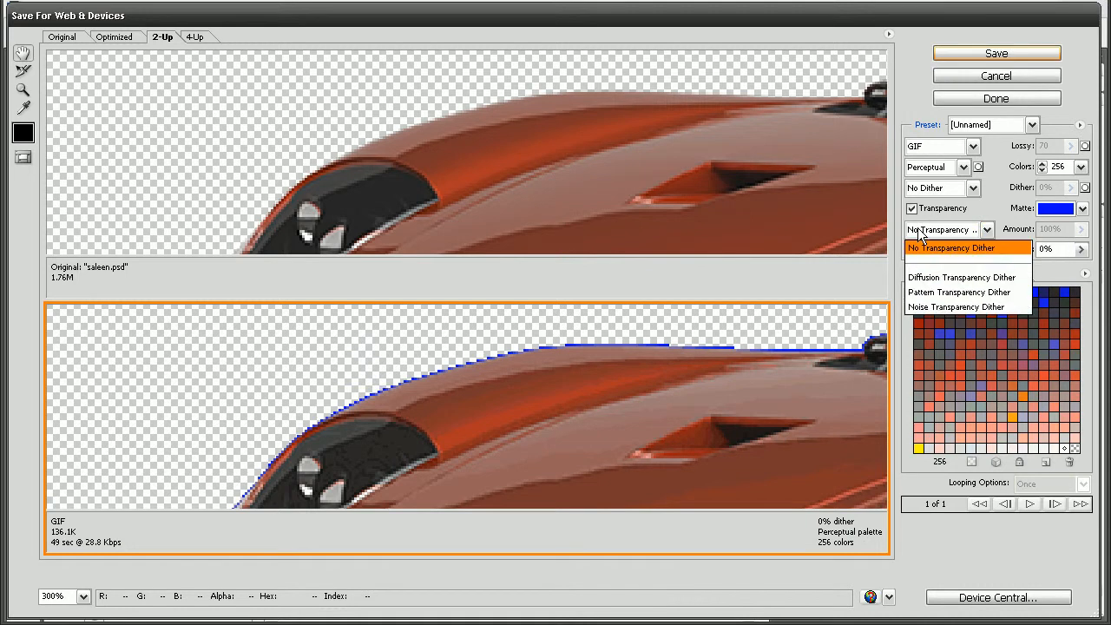
{"action": "left_click", "coordinate": [962, 278]}
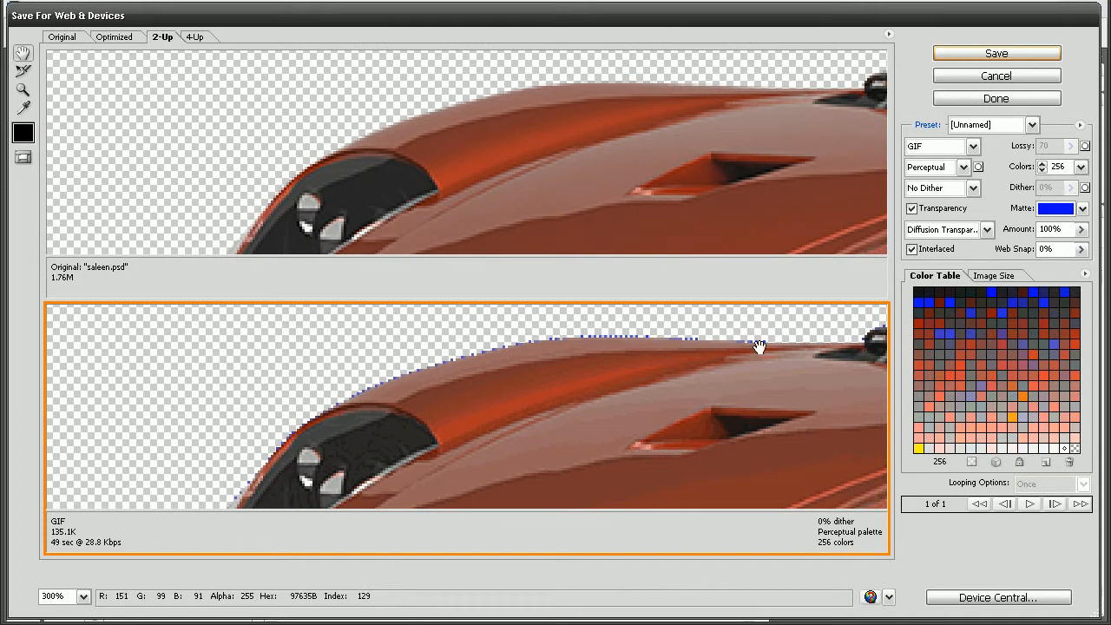
{"action": "left_click_drag", "start_coordinate": [760, 344], "coordinate": [517, 368]}
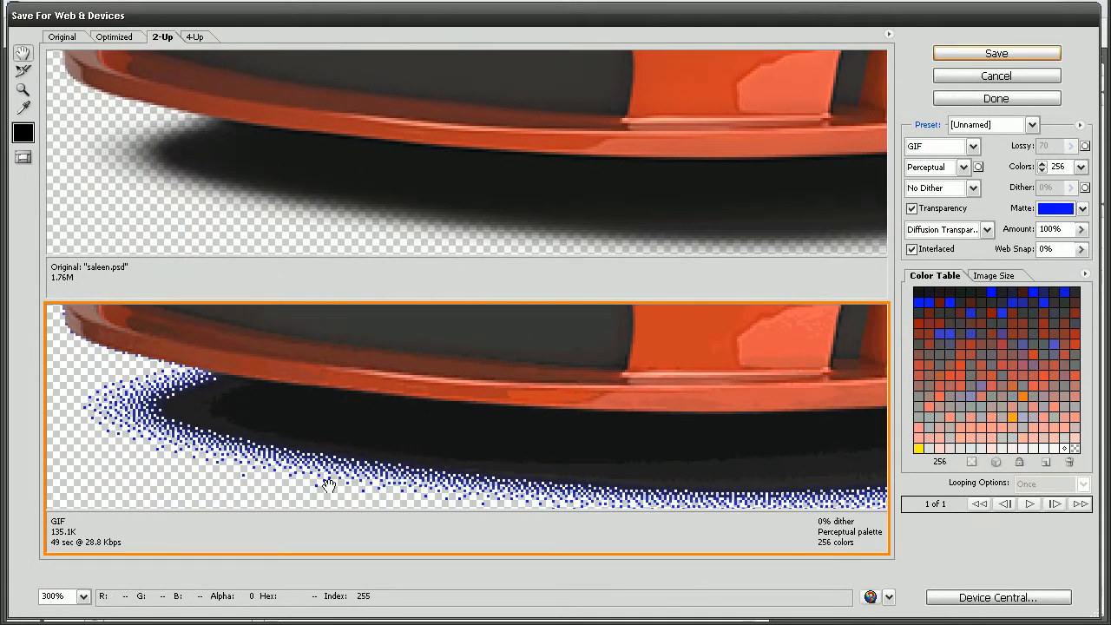
{"action": "left_click", "coordinate": [941, 229]}
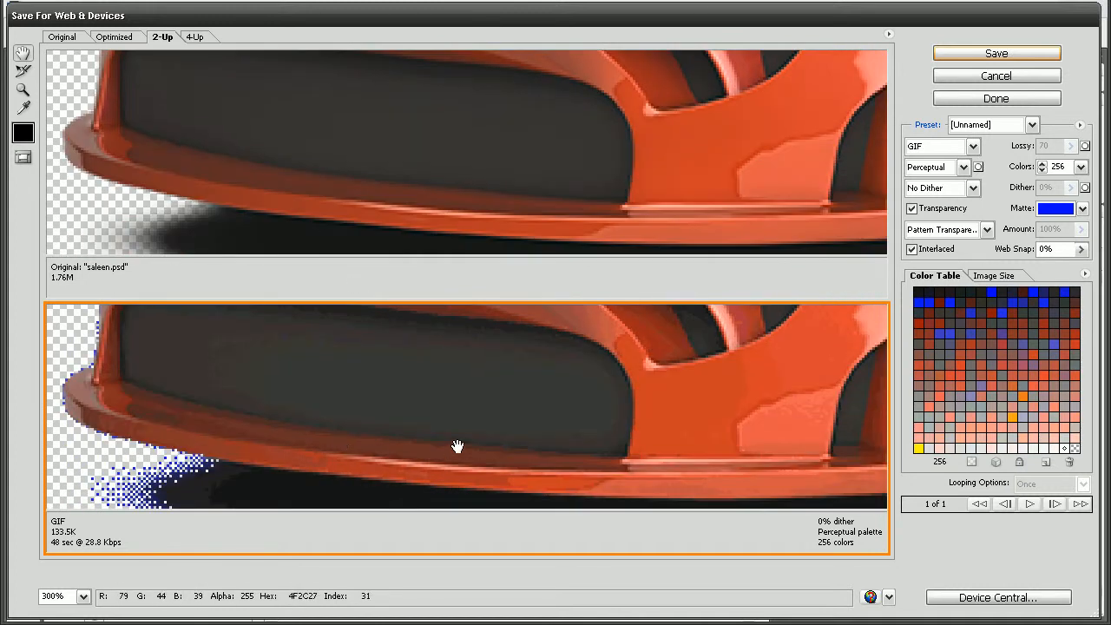
{"action": "mouse_move", "coordinate": [451, 444]}
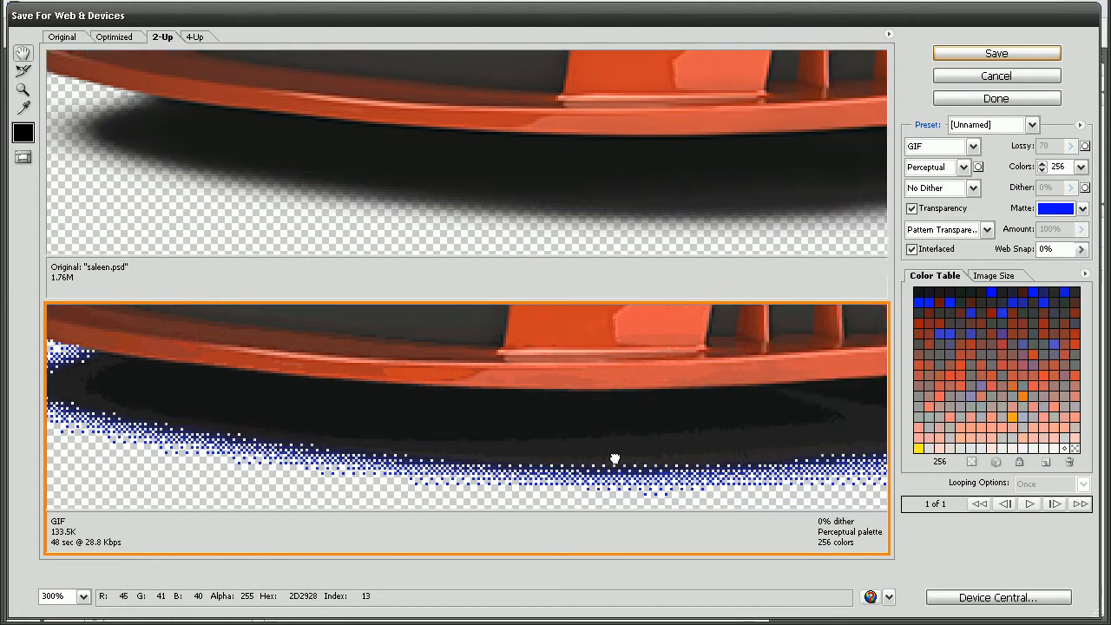
{"action": "left_click_drag", "start_coordinate": [615, 458], "coordinate": [629, 368]}
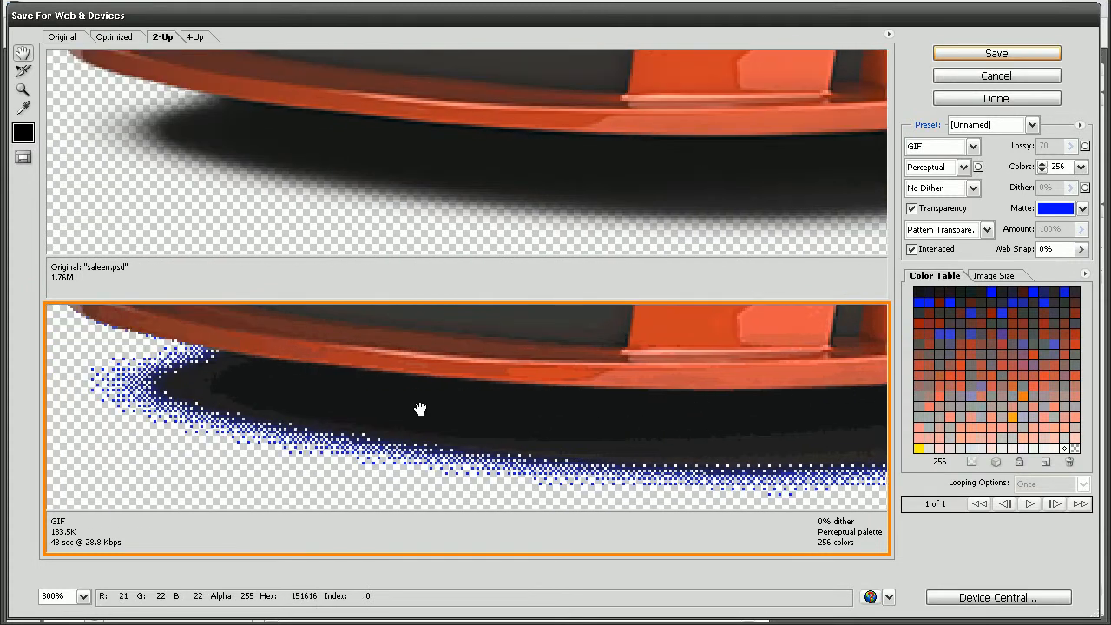
{"action": "mouse_move", "coordinate": [56, 368]}
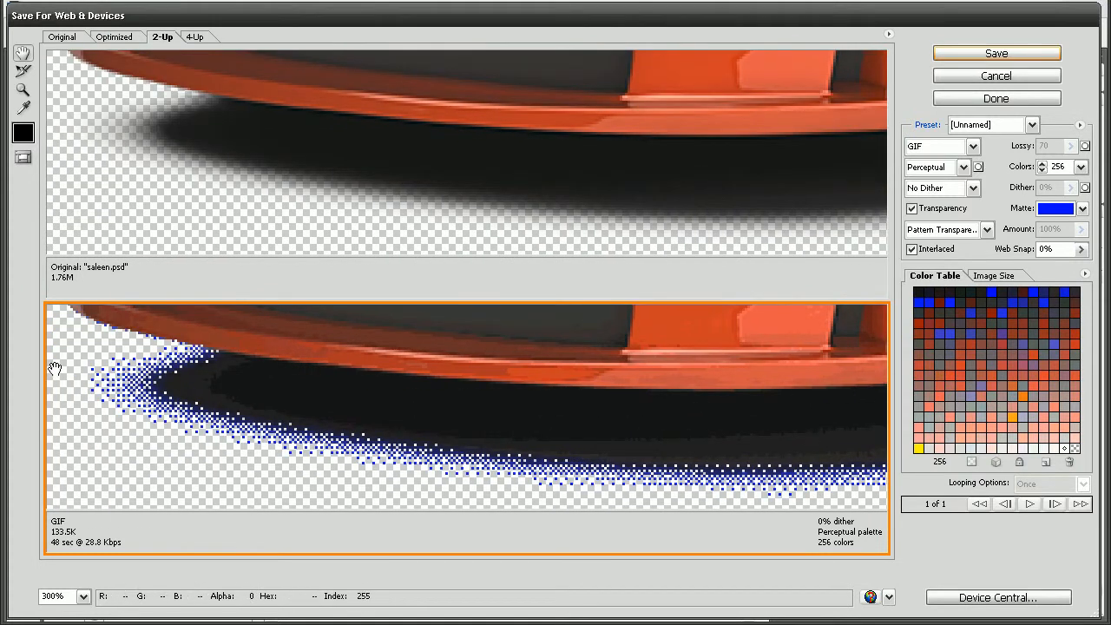
{"action": "mouse_move", "coordinate": [333, 460]}
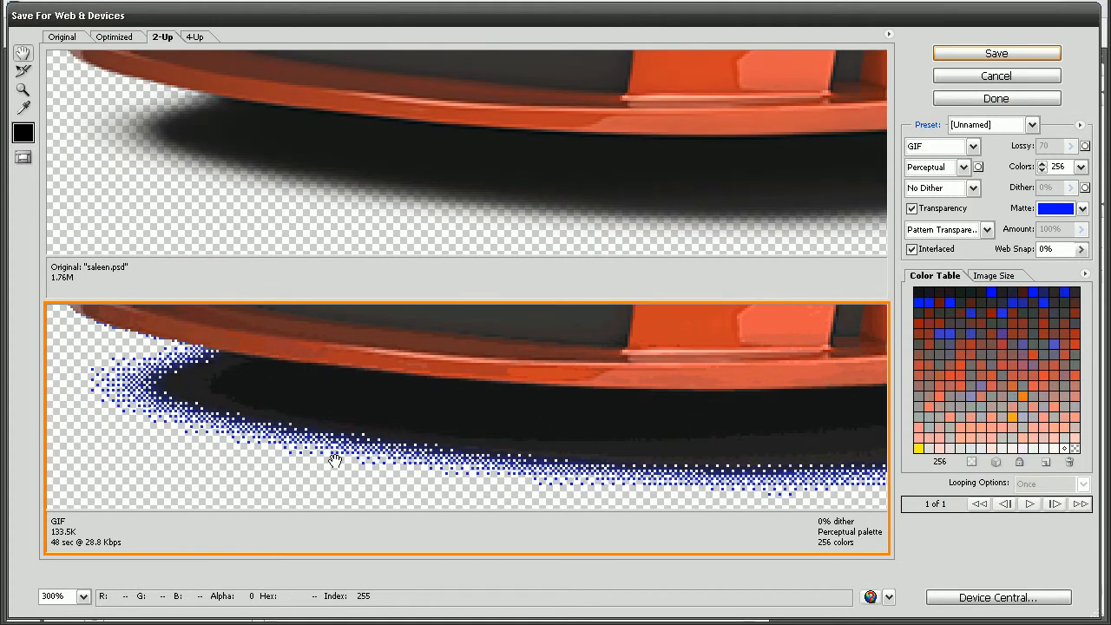
{"action": "mouse_move", "coordinate": [854, 250]}
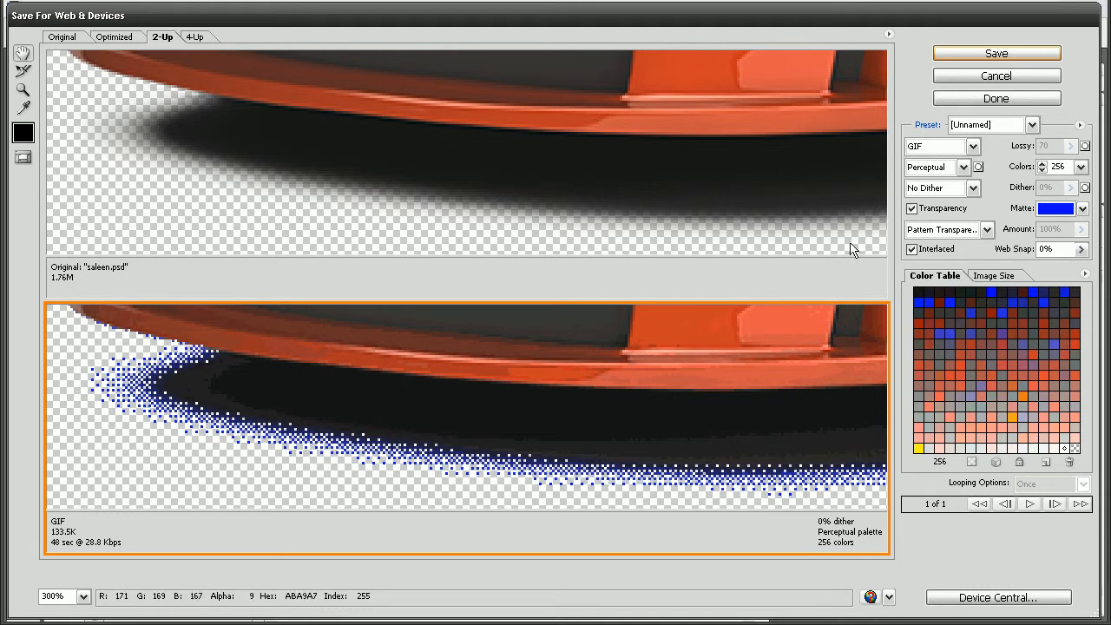
Switch the output to PNG-24 with transparency and inspect the smooth soft shadow
{"action": "left_click", "coordinate": [973, 146]}
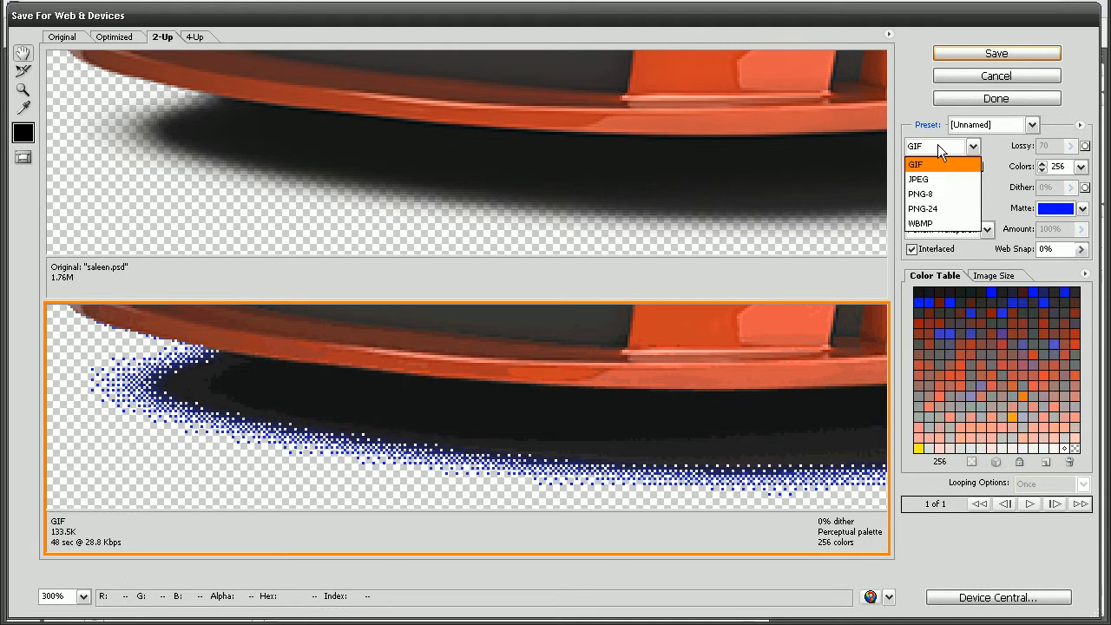
{"action": "left_click", "coordinate": [923, 208]}
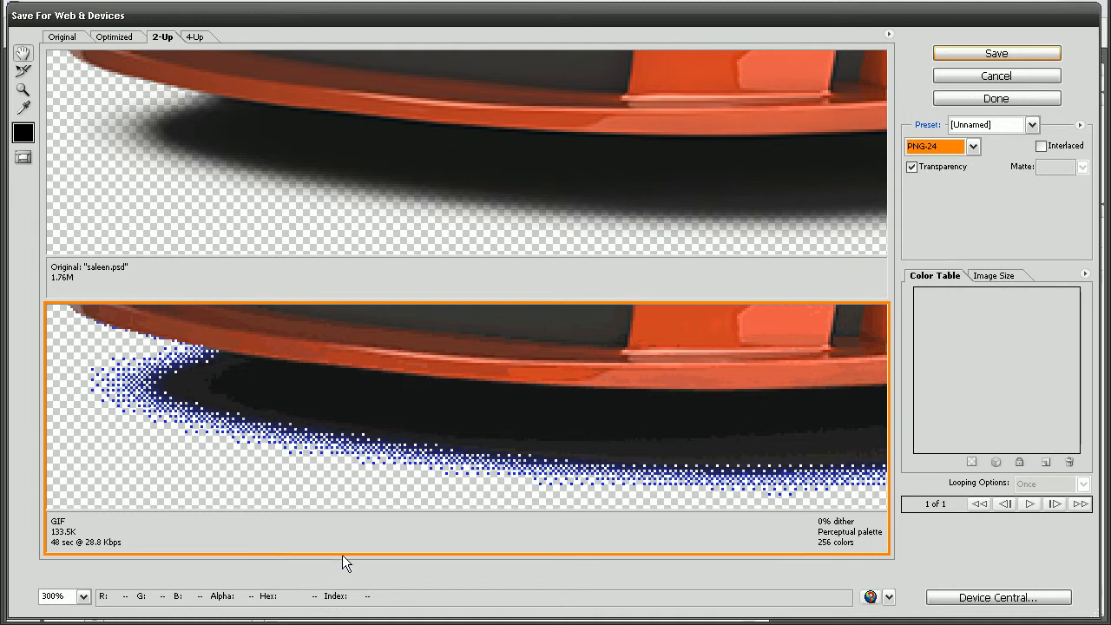
{"action": "left_click", "coordinate": [941, 145]}
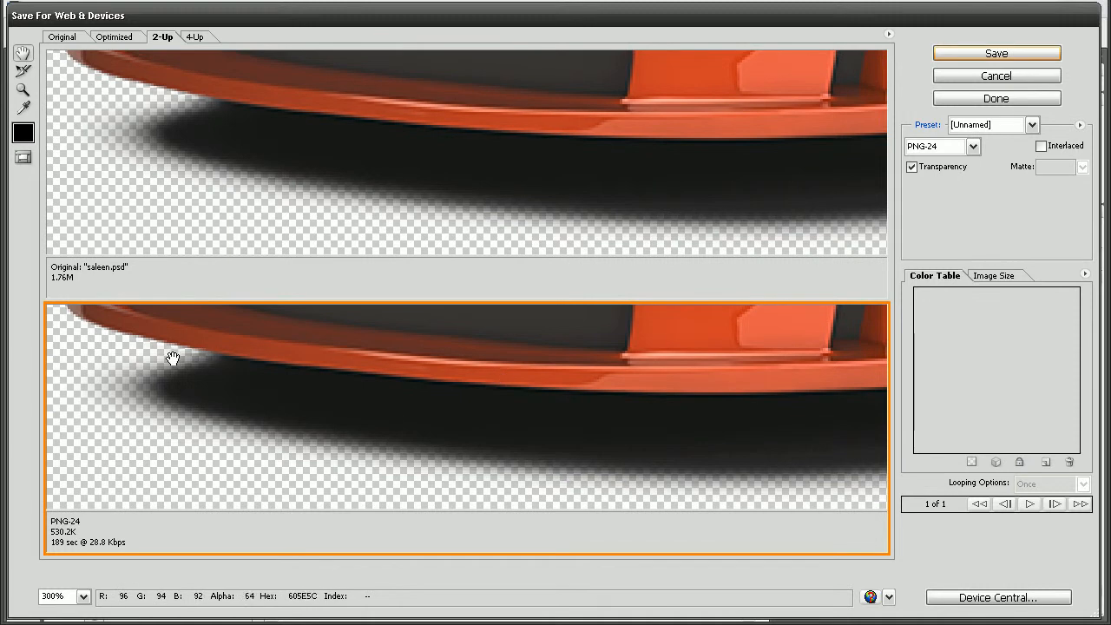
{"action": "left_click_drag", "start_coordinate": [174, 358], "coordinate": [385, 483]}
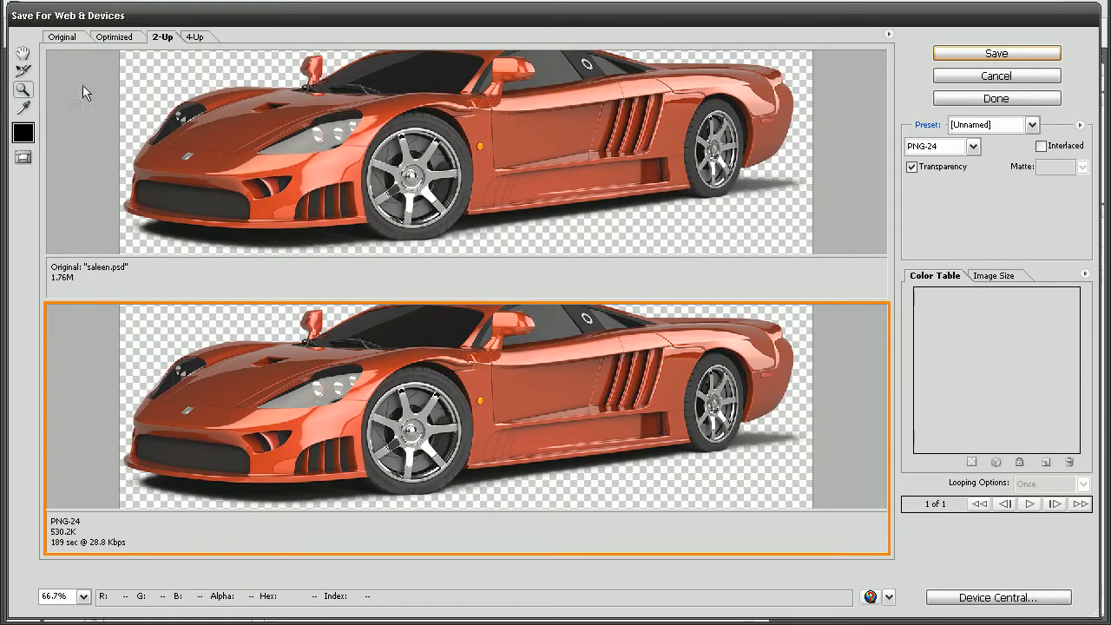
{"action": "mouse_move", "coordinate": [875, 417]}
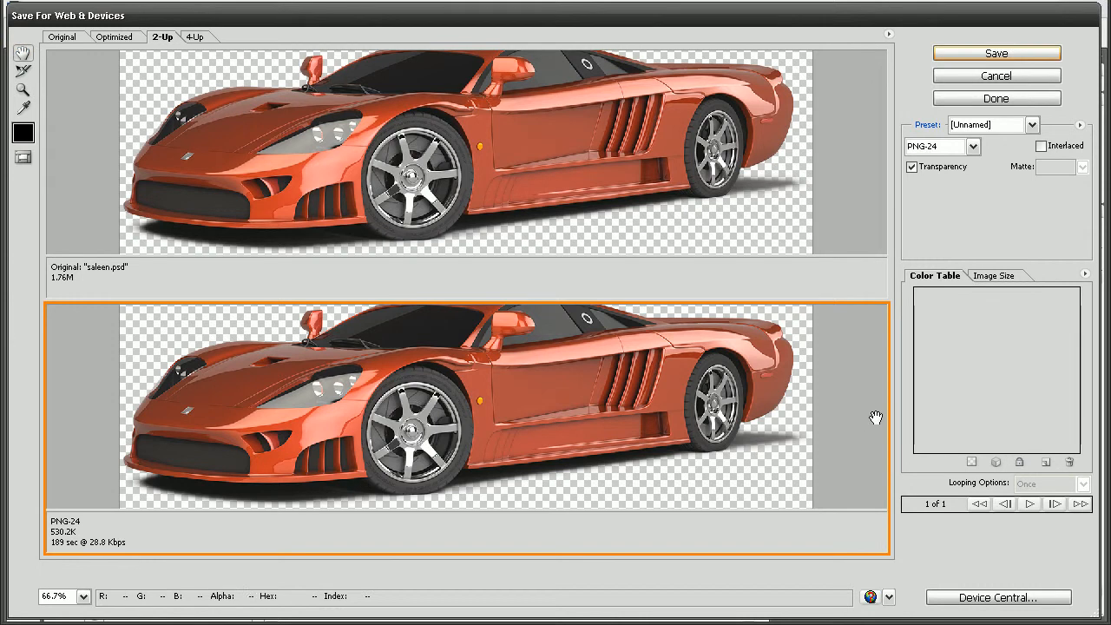
{"action": "mouse_move", "coordinate": [766, 441]}
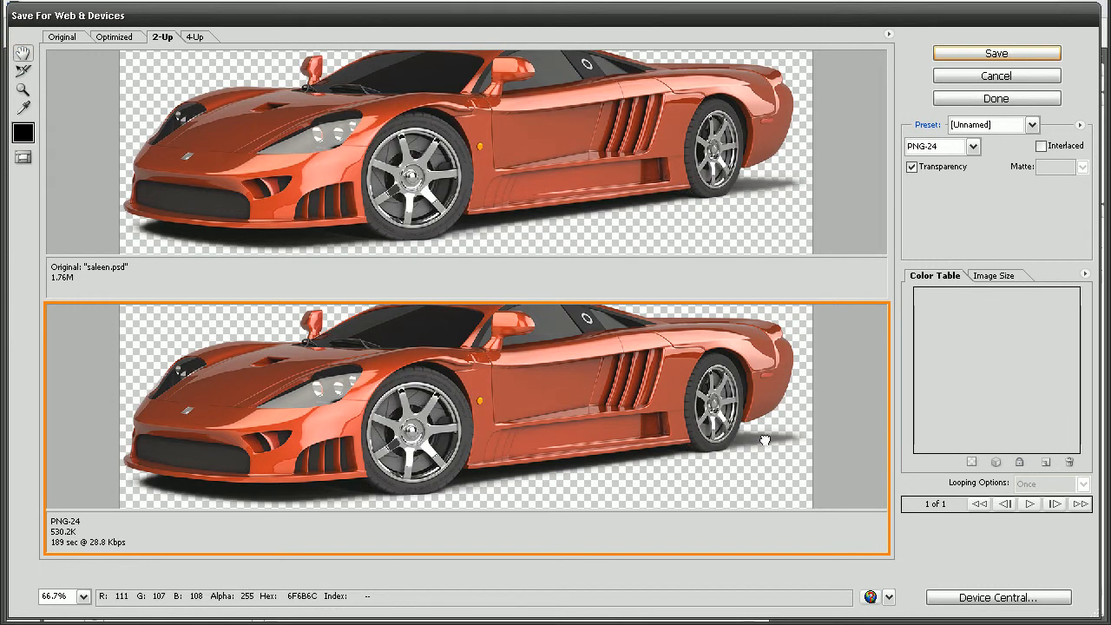
{"action": "mouse_move", "coordinate": [697, 458]}
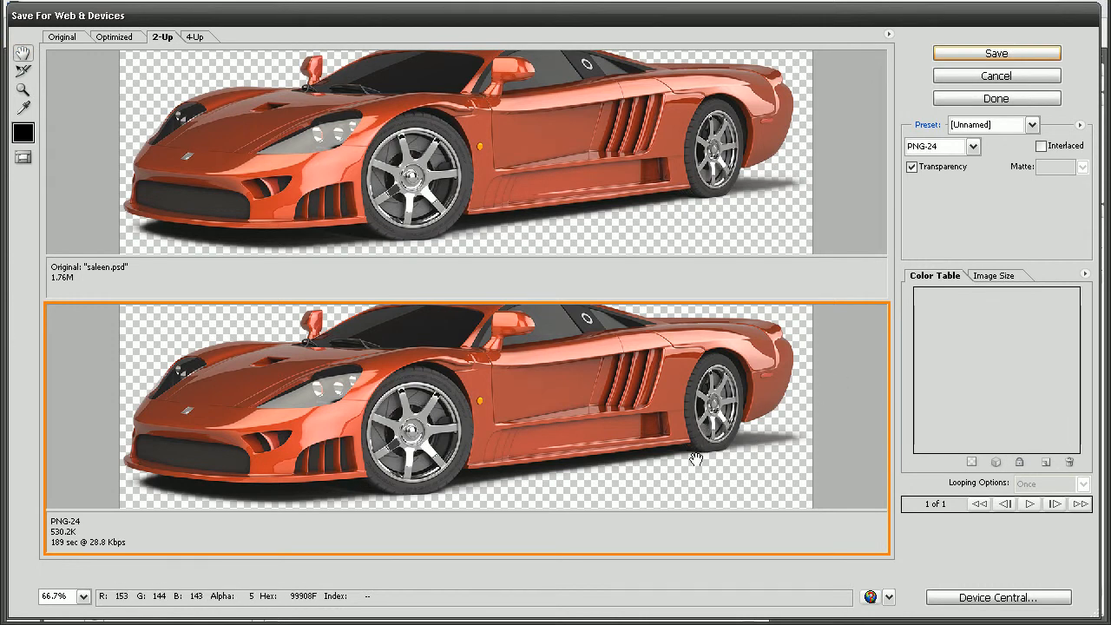
{"action": "mouse_move", "coordinate": [604, 467]}
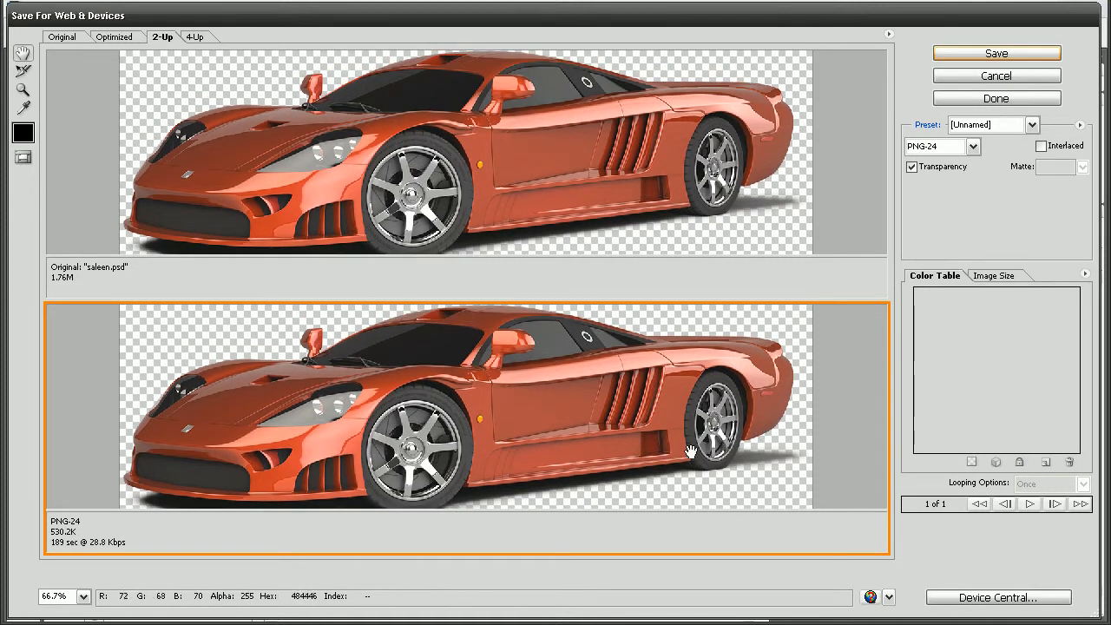
{"action": "mouse_move", "coordinate": [795, 414]}
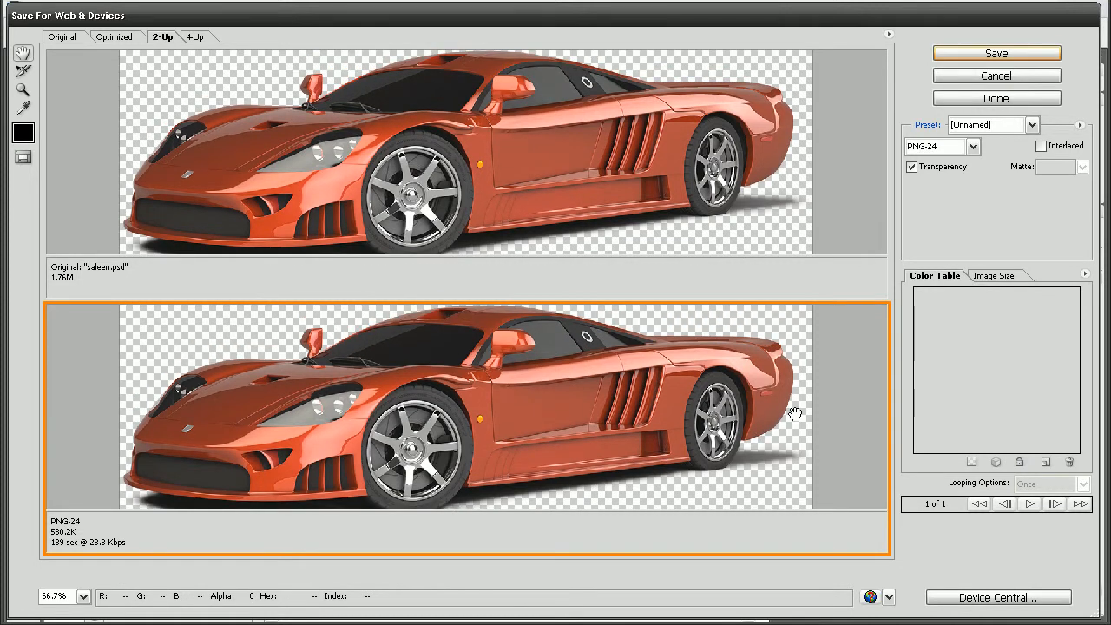